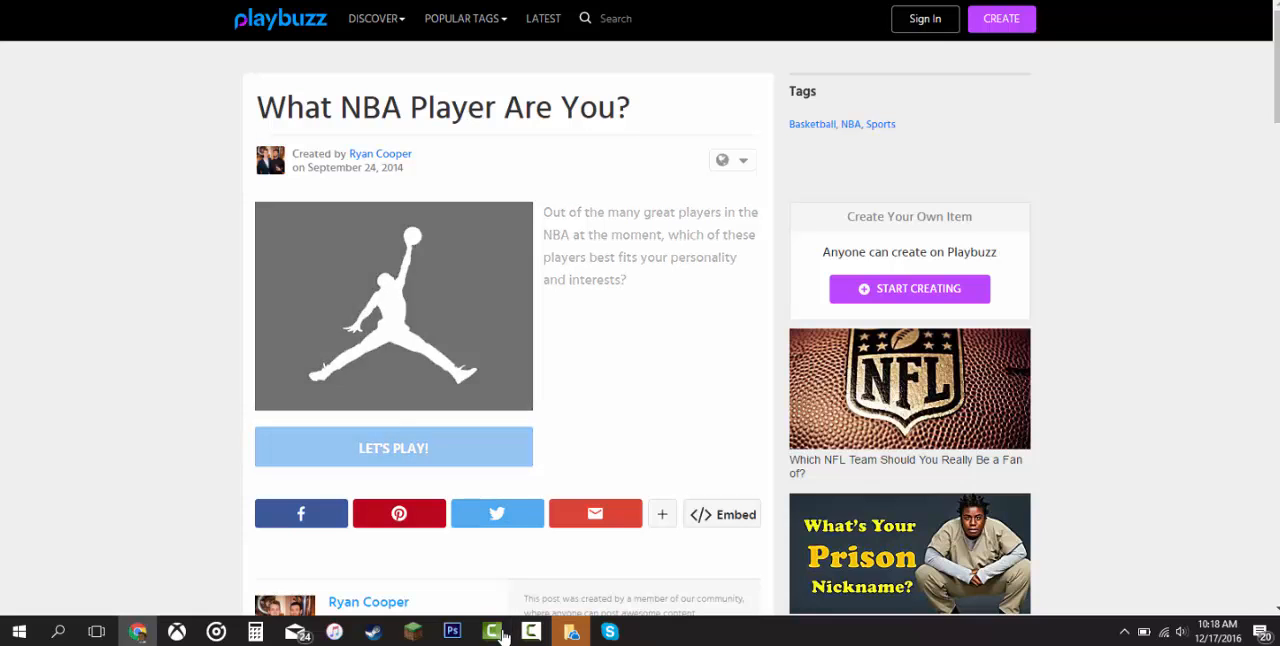
# Step: Choose Black for 'Pick a Colour' and bring the West vs East question into view
pyautogui.scroll(-3)
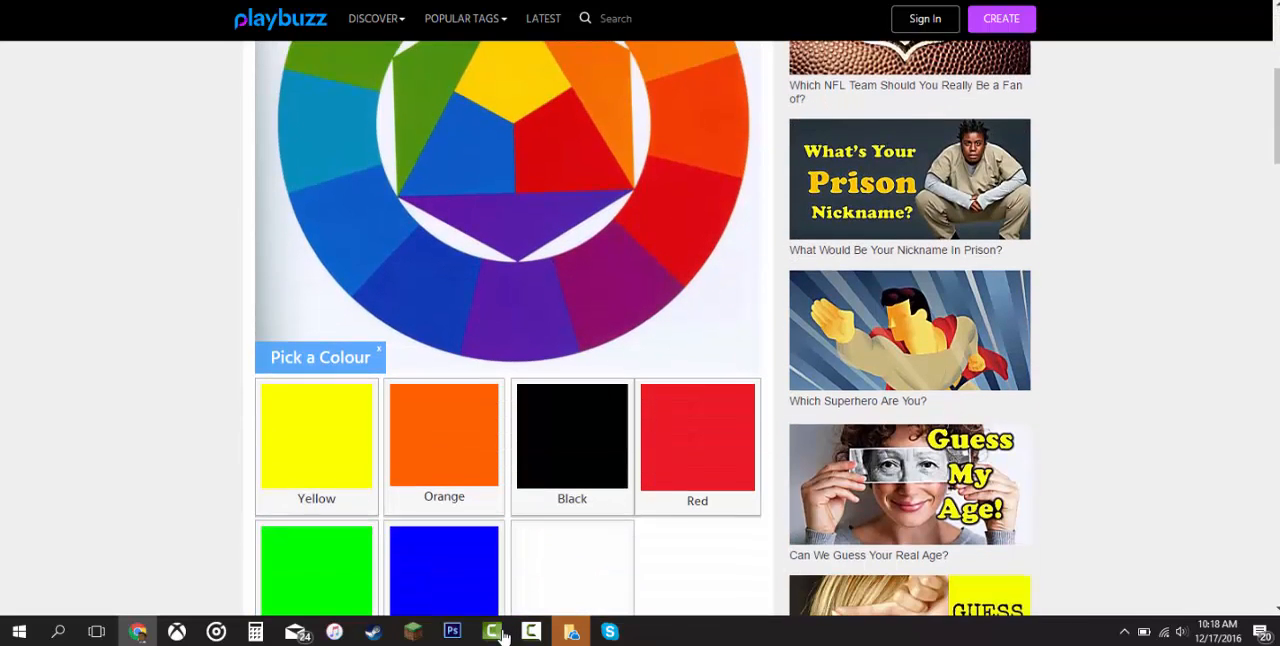
pyautogui.click(572, 444)
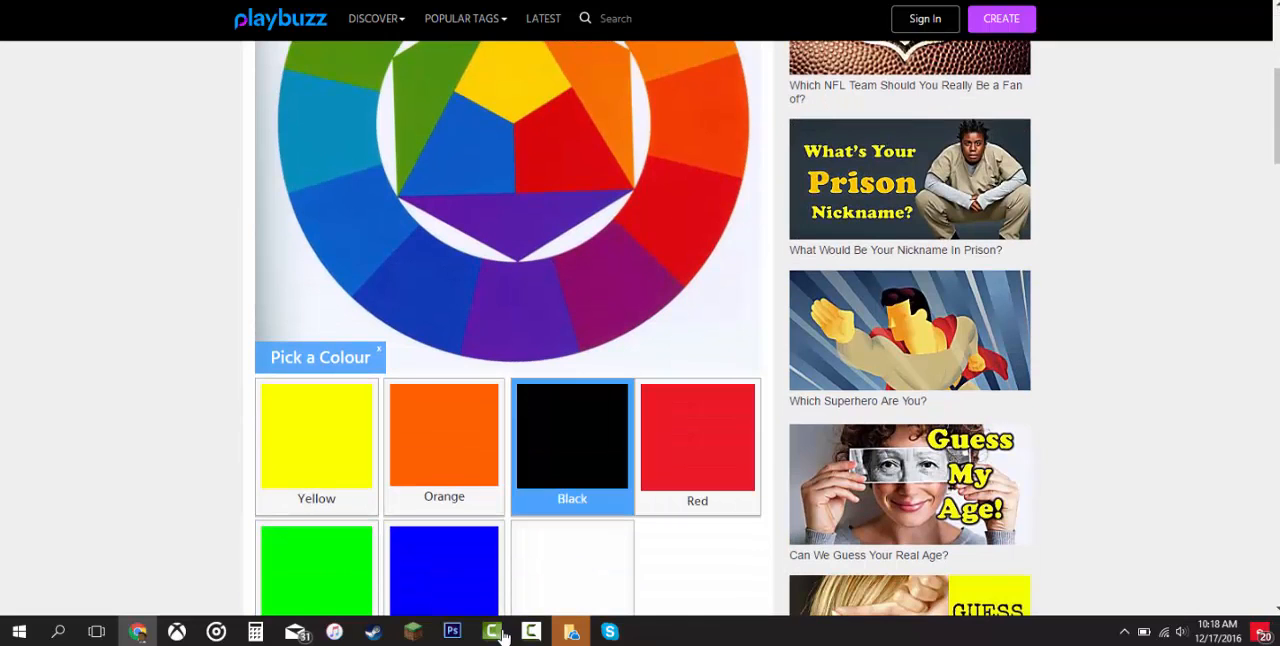
pyautogui.scroll(-3)
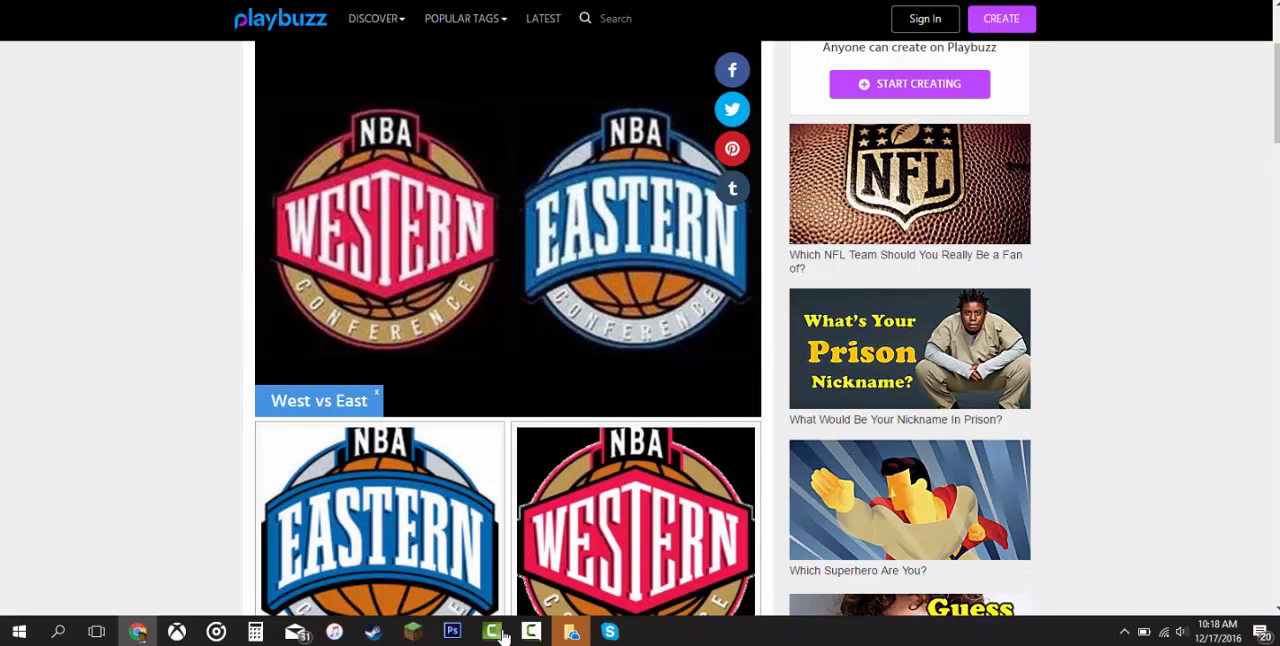
# Step: Answer the describing-feature question with Loyal after trying Humour
pyautogui.scroll(-3)
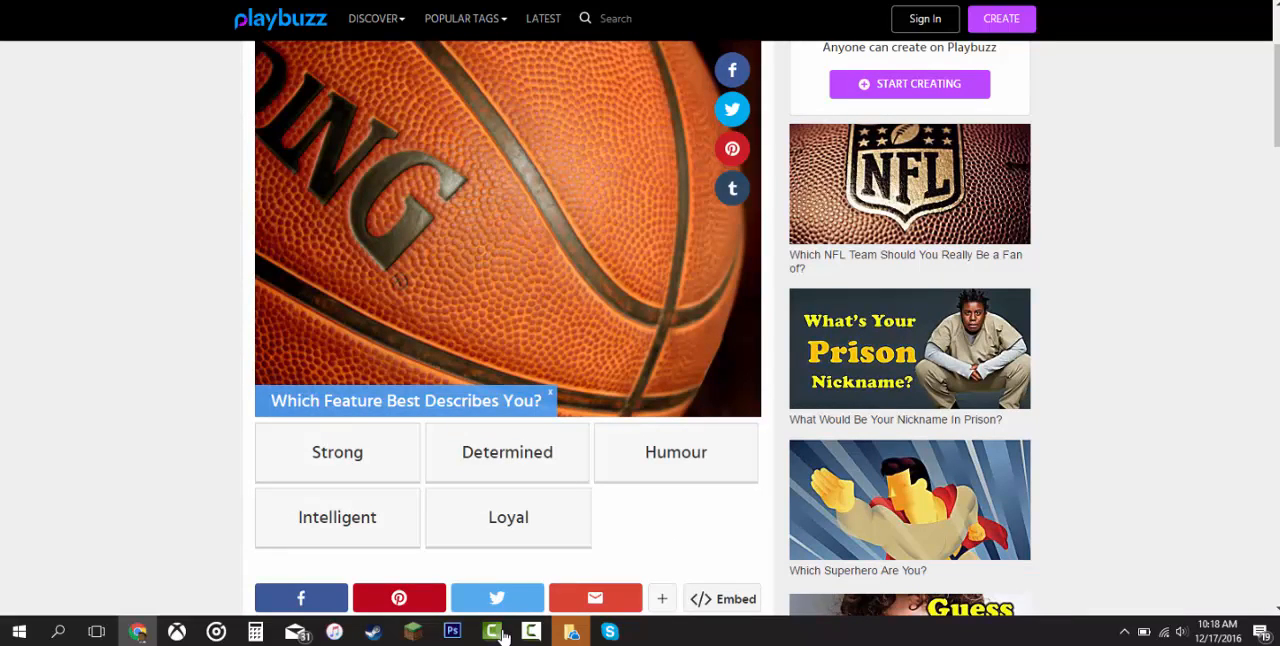
pyautogui.click(676, 452)
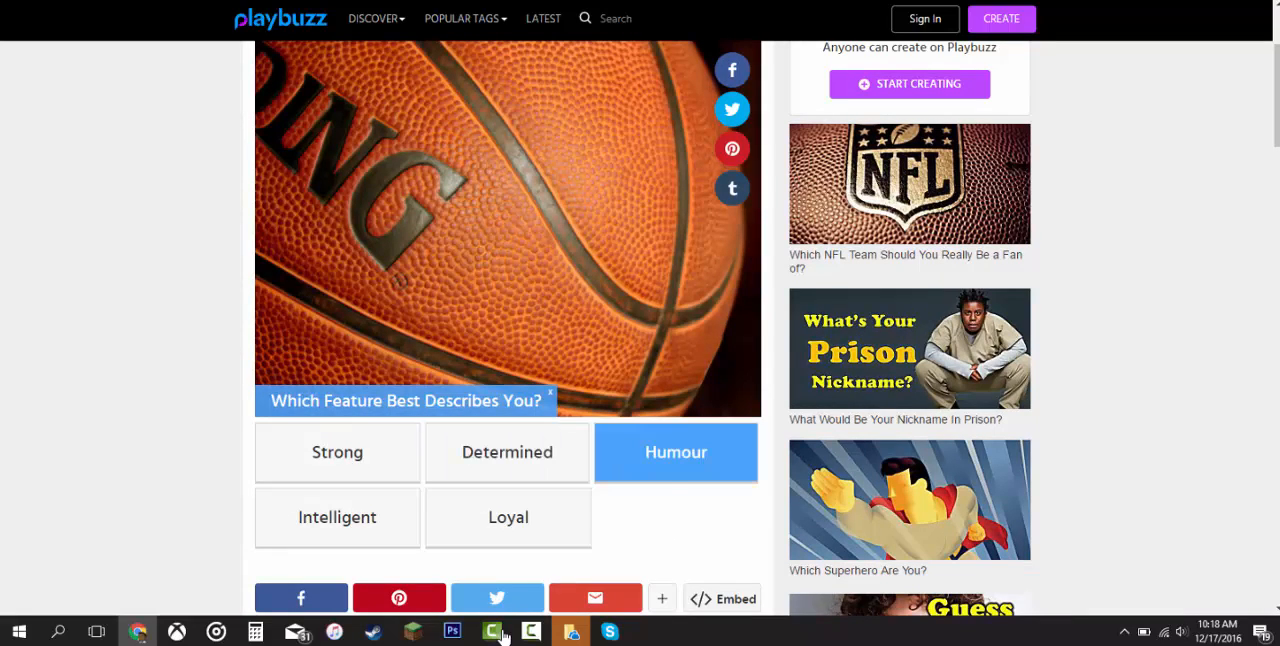
pyautogui.click(508, 516)
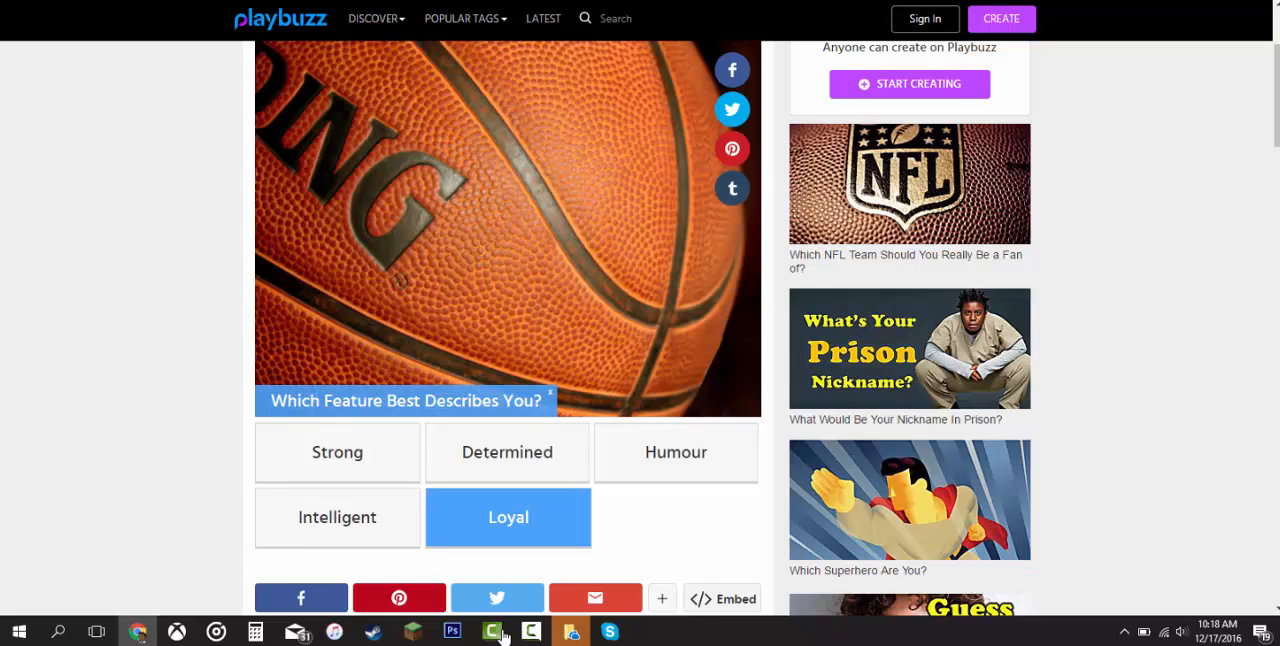
pyautogui.click(676, 452)
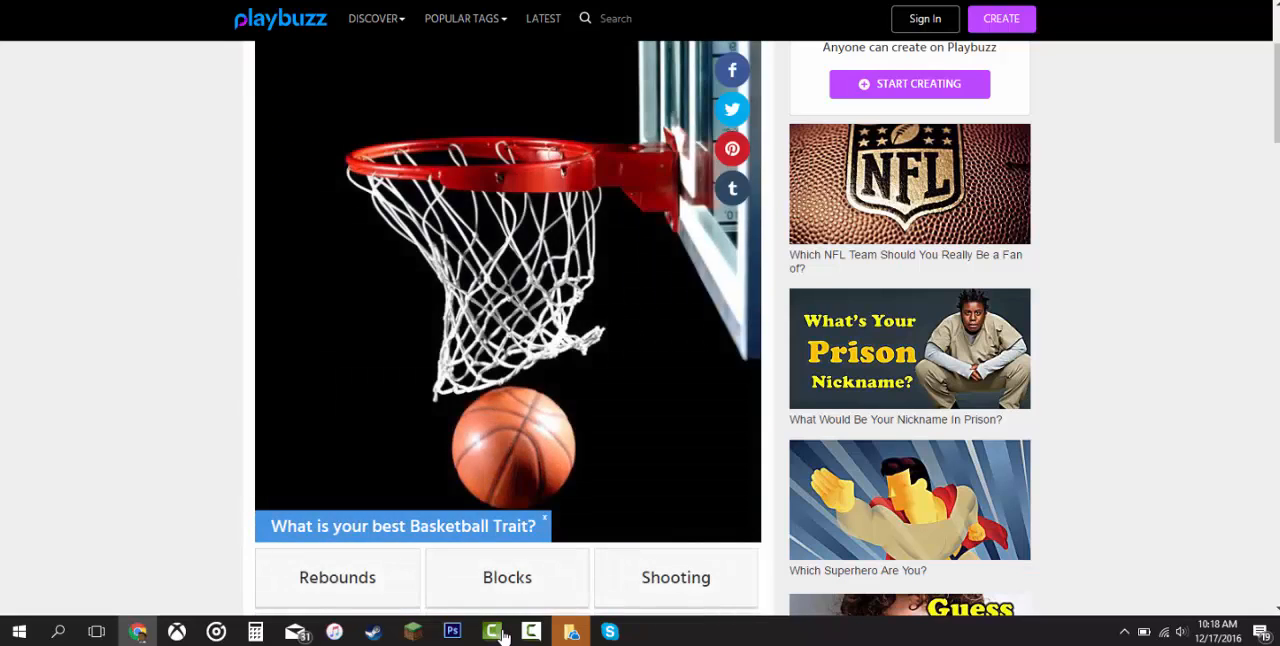
# Step: Settle on Ball Handling as best basketball trait after trying Rebounds and Blocks
pyautogui.scroll(-3)
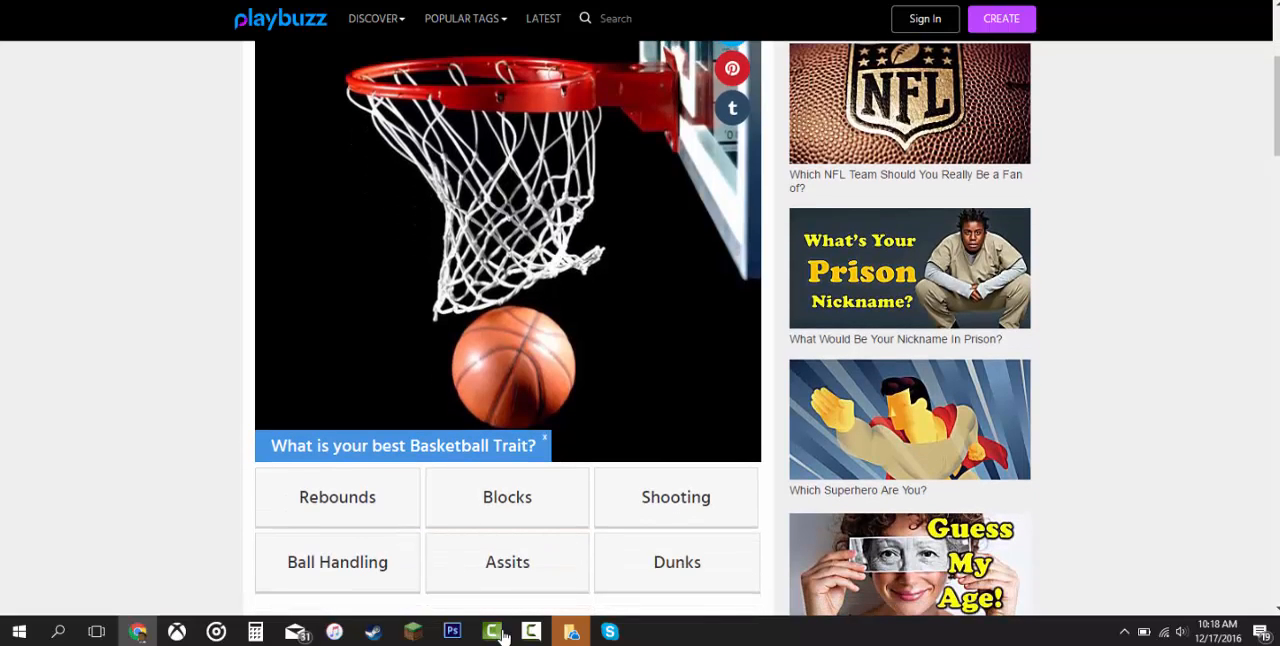
pyautogui.click(676, 562)
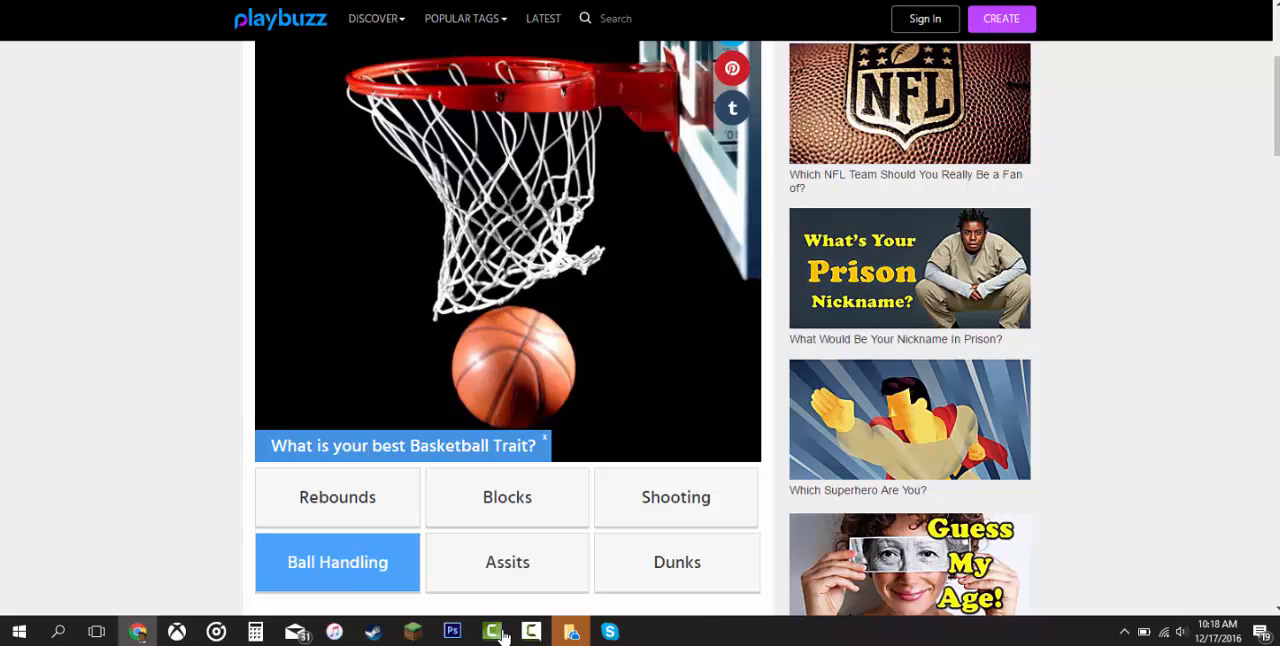
pyautogui.click(336, 496)
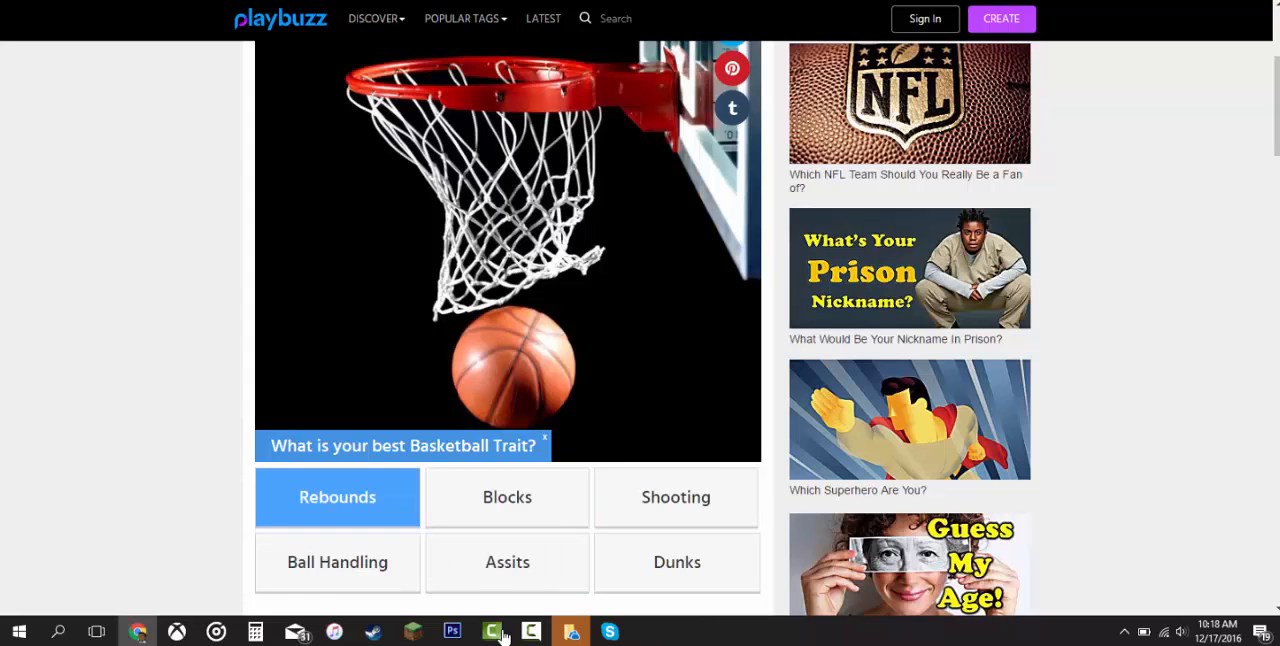
pyautogui.scroll(-3)
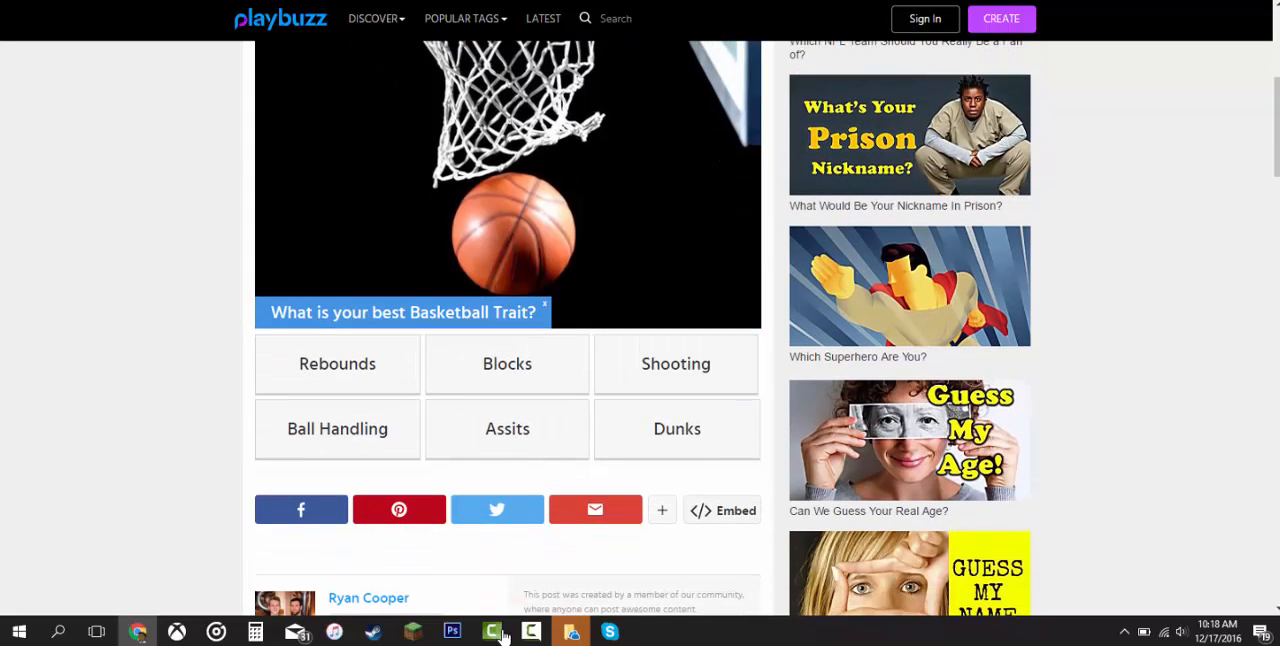
pyautogui.click(336, 428)
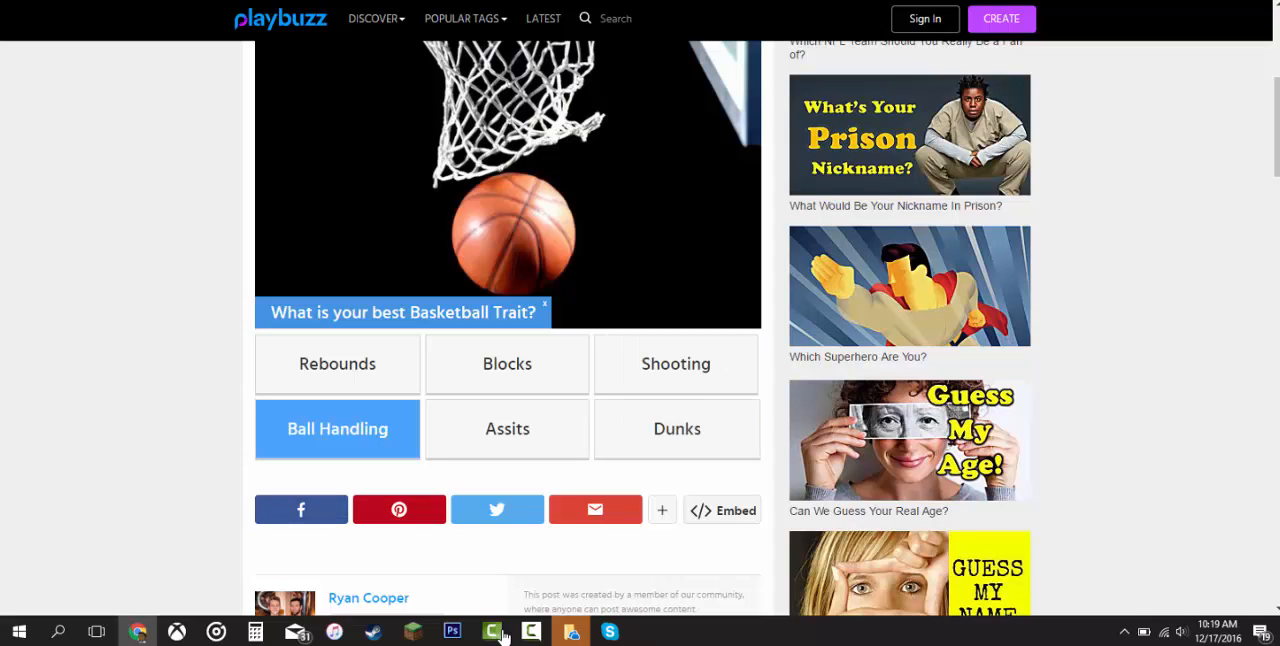
pyautogui.click(508, 364)
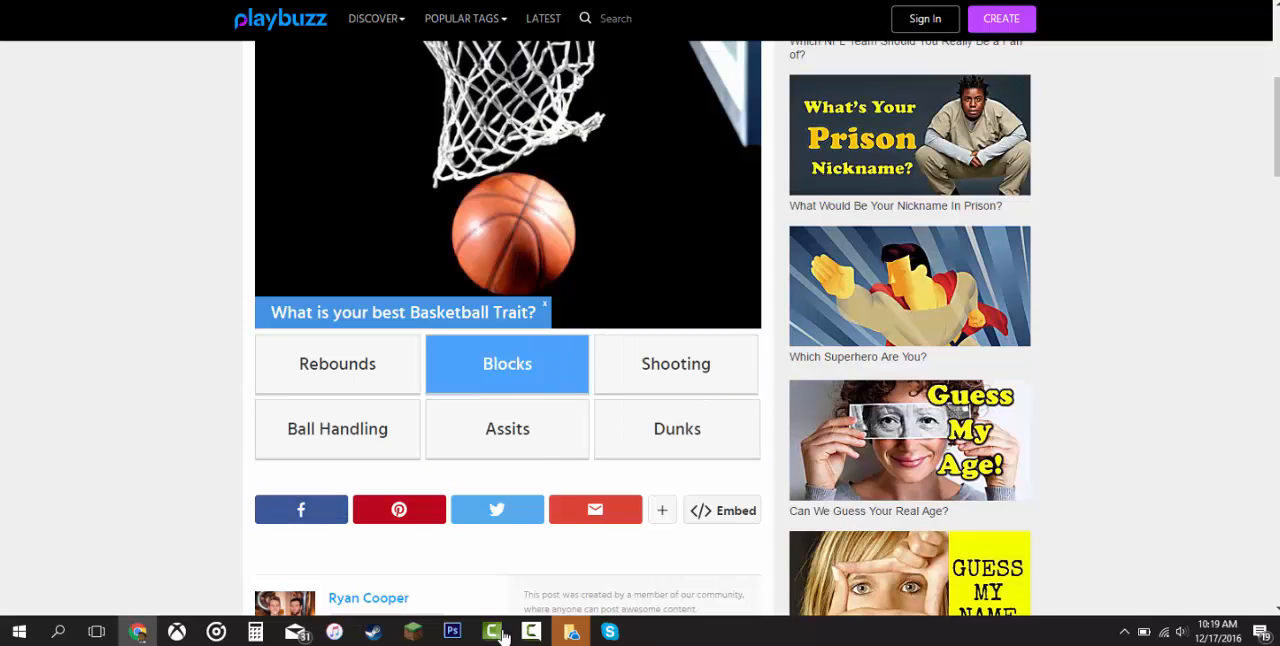
pyautogui.click(336, 428)
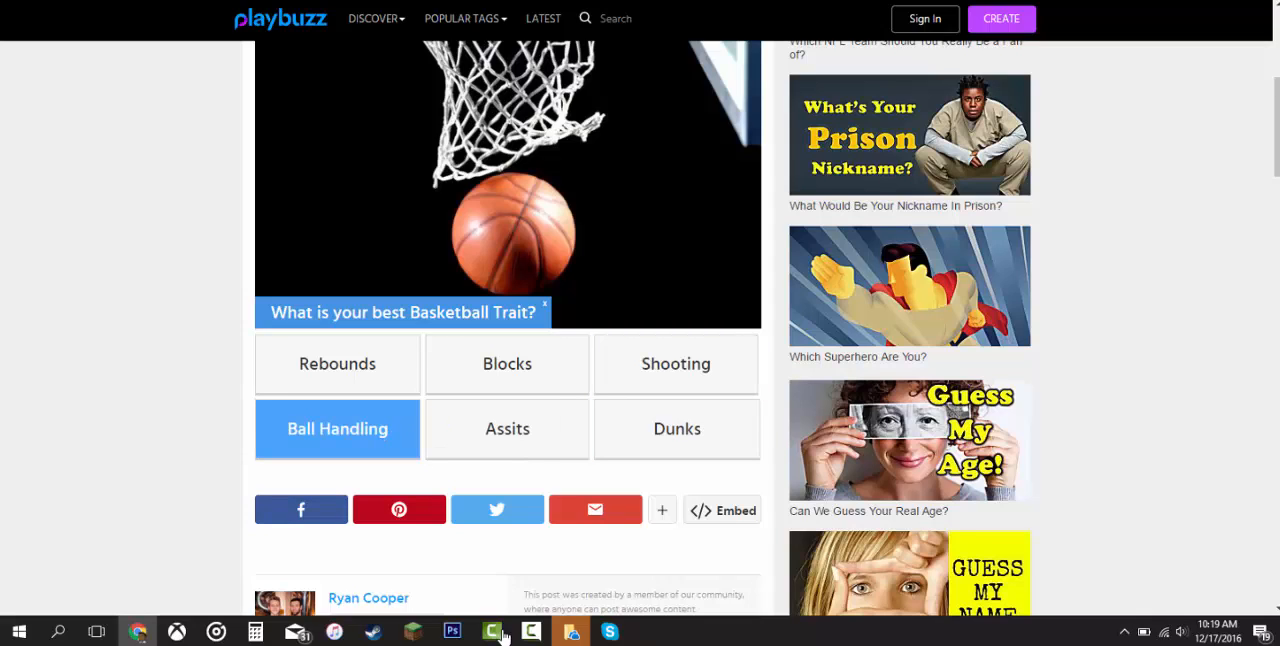
pyautogui.scroll(-3)
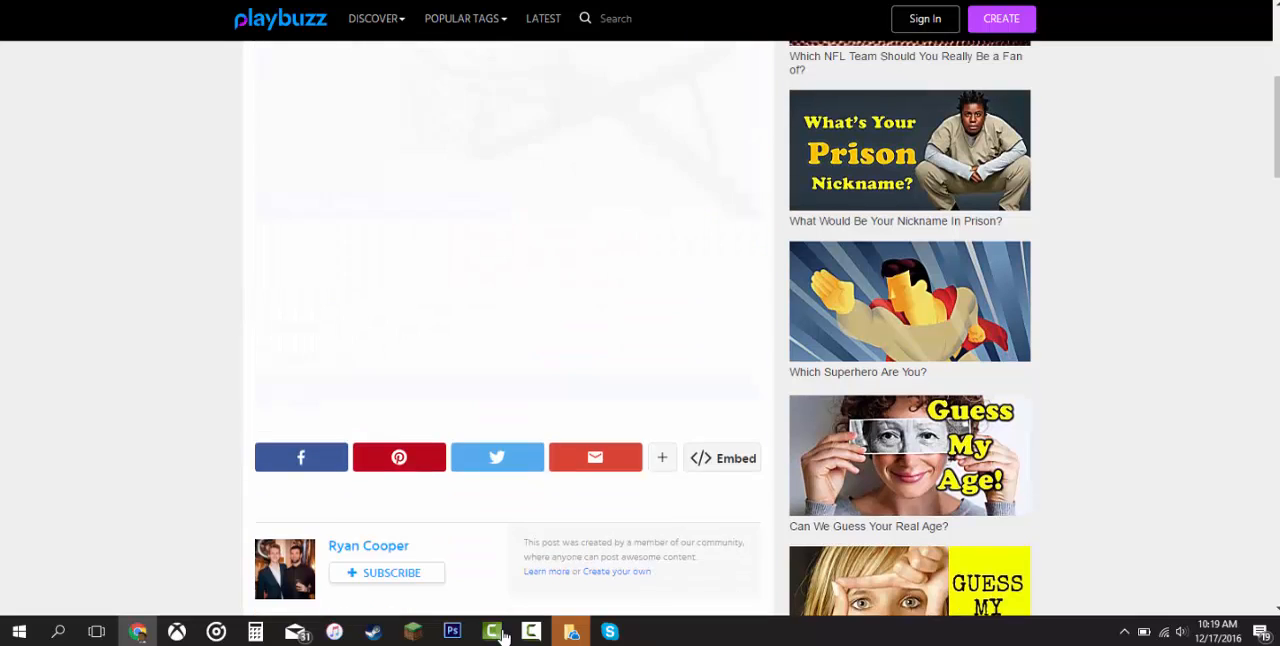
# Step: Choose and confirm Buzzcut for the 'Pick a Style' hairstyle question
pyautogui.scroll(3)
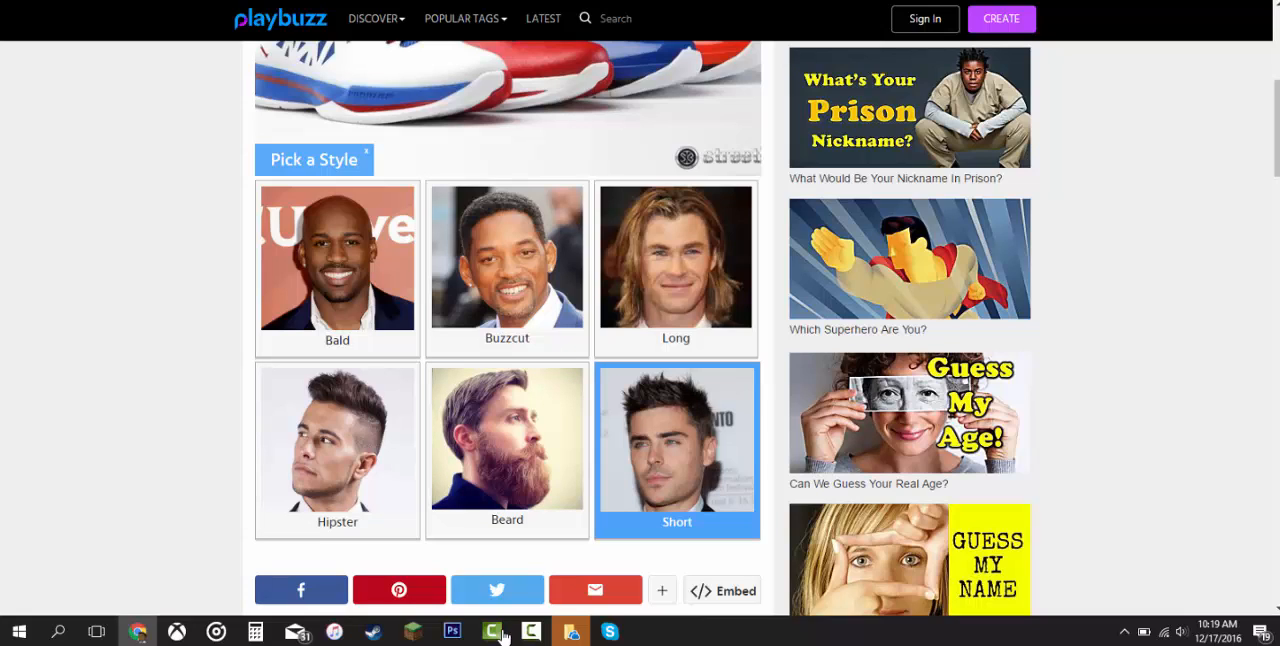
pyautogui.click(508, 268)
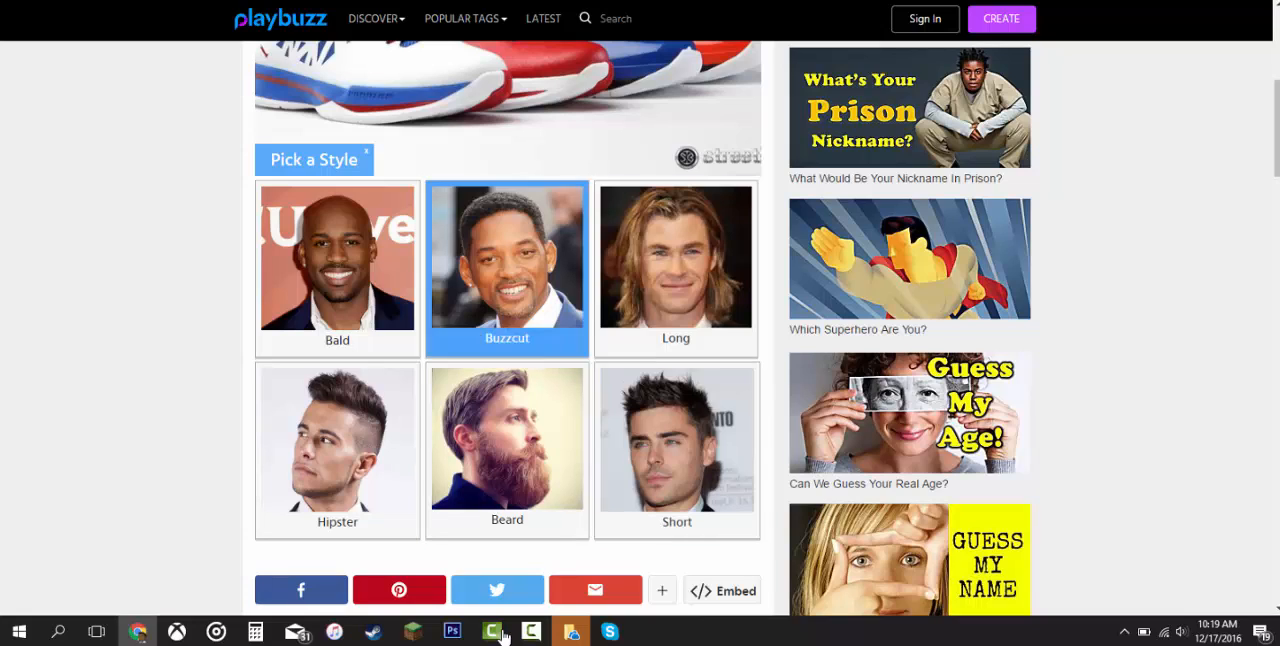
pyautogui.click(676, 444)
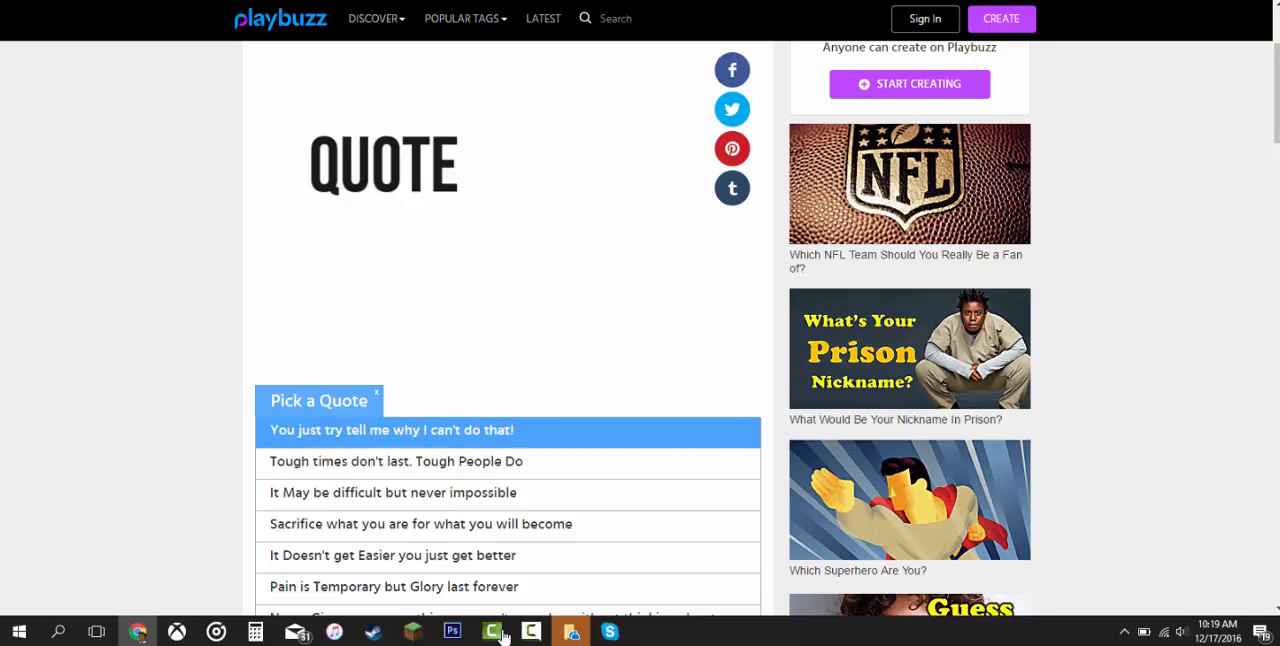
# Step: Try several quotes and finish on 'Never Give up on something you can't go a day without thinking about'
pyautogui.click(508, 460)
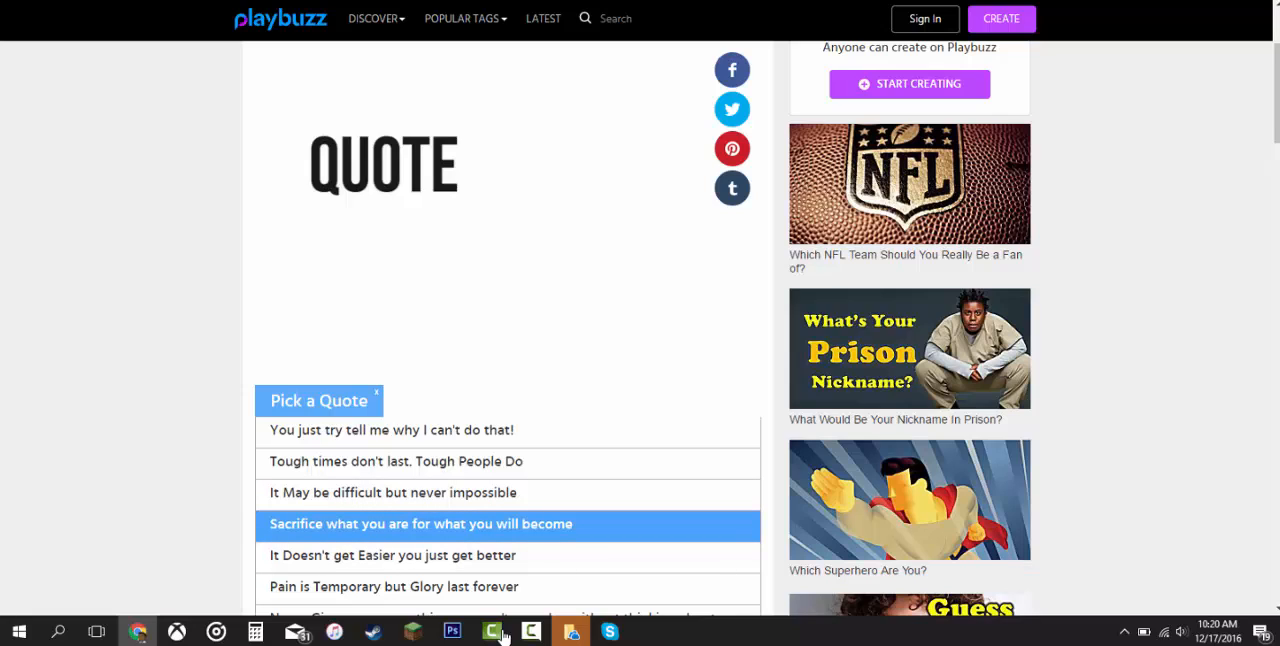
pyautogui.click(508, 556)
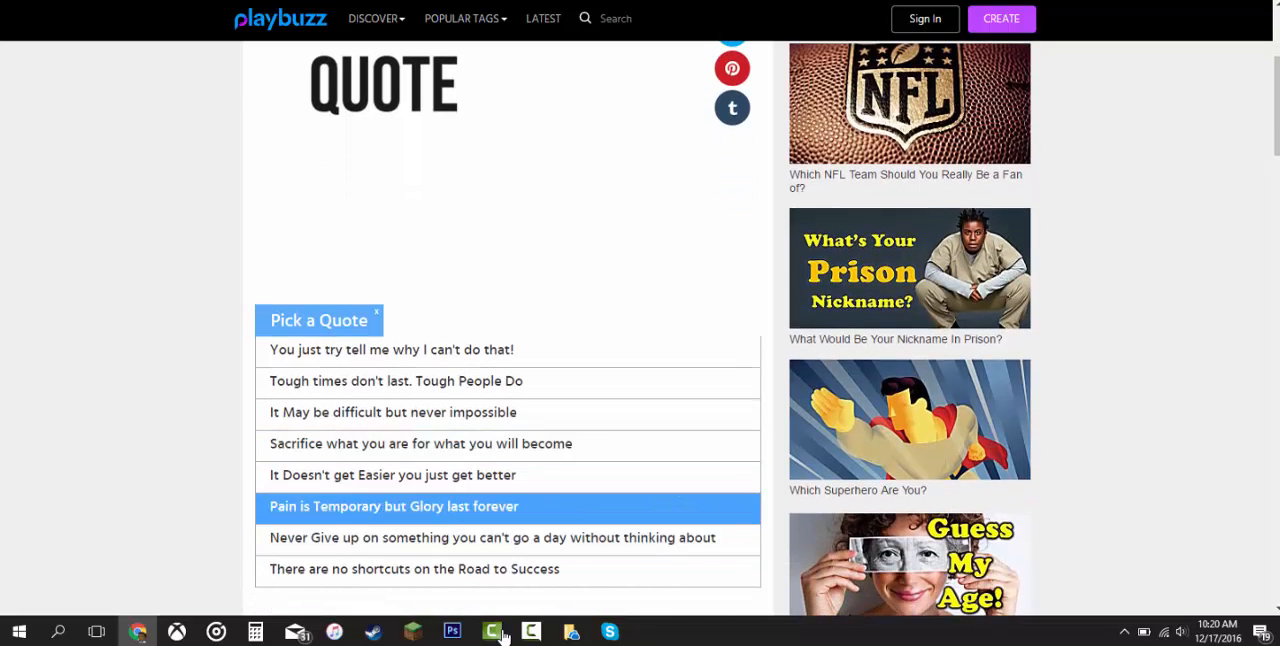
pyautogui.click(492, 536)
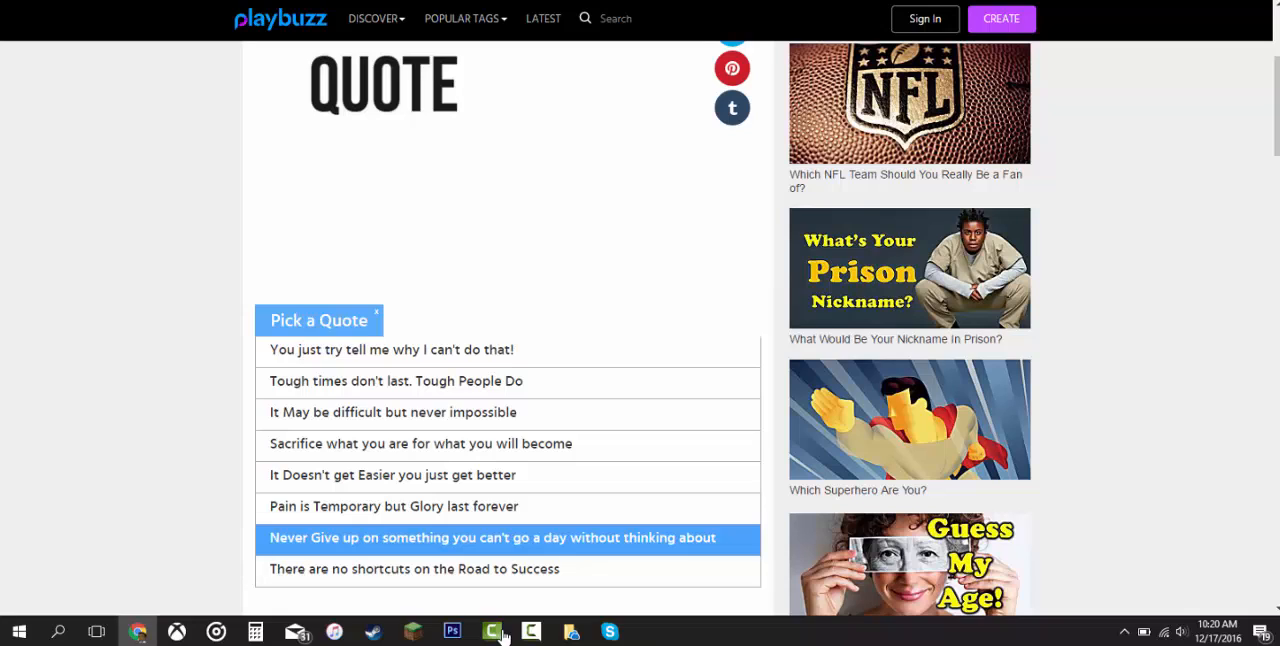
pyautogui.click(412, 568)
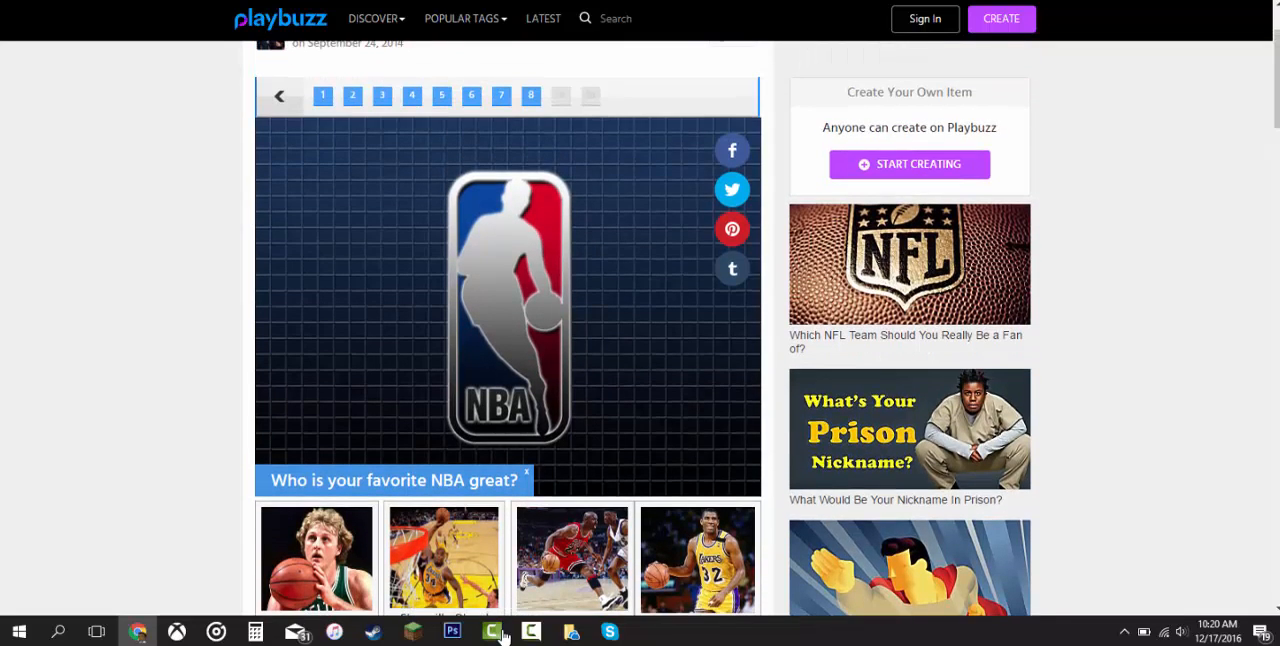
# Step: Weigh Larry Bird, Bill Russell and Allen Iverson, ending on Shaquille O'Neal as favorite NBA great
pyautogui.scroll(-3)
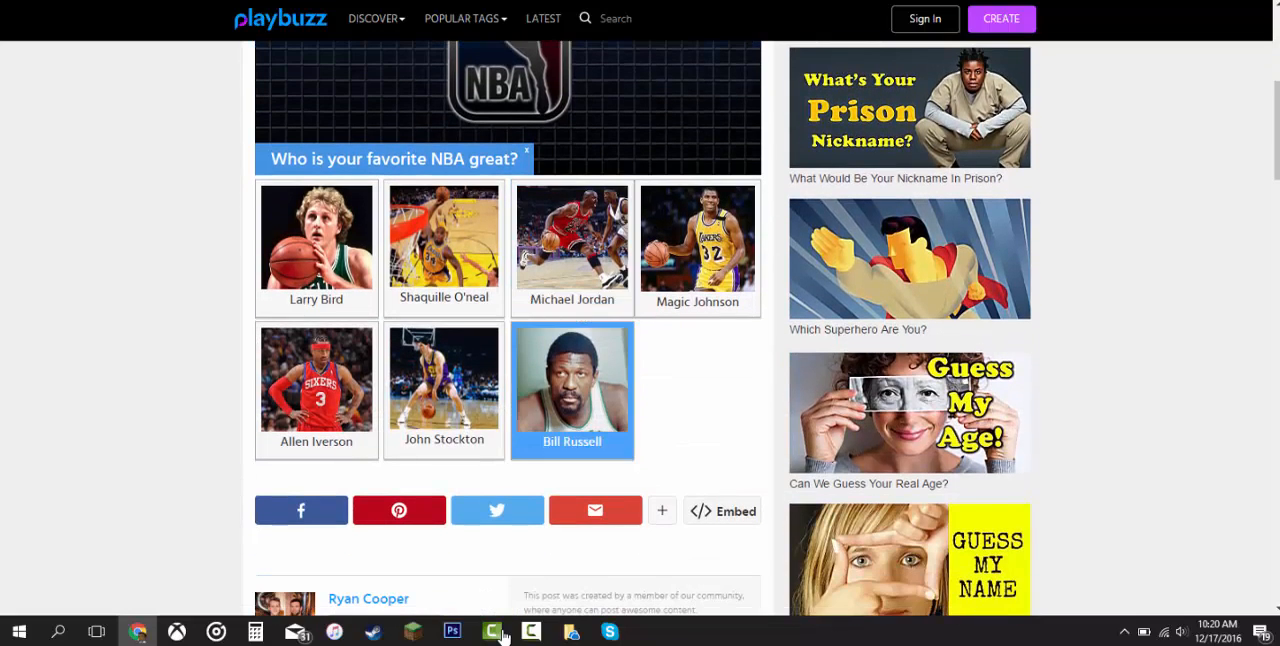
pyautogui.click(316, 244)
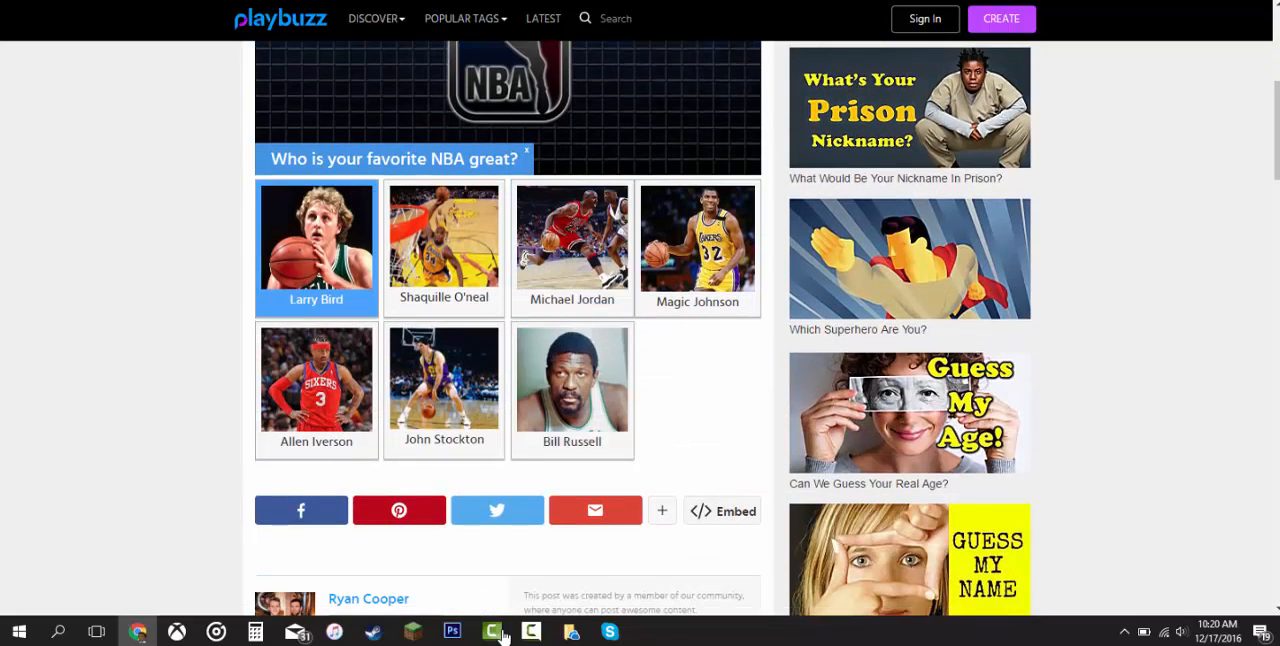
pyautogui.click(444, 240)
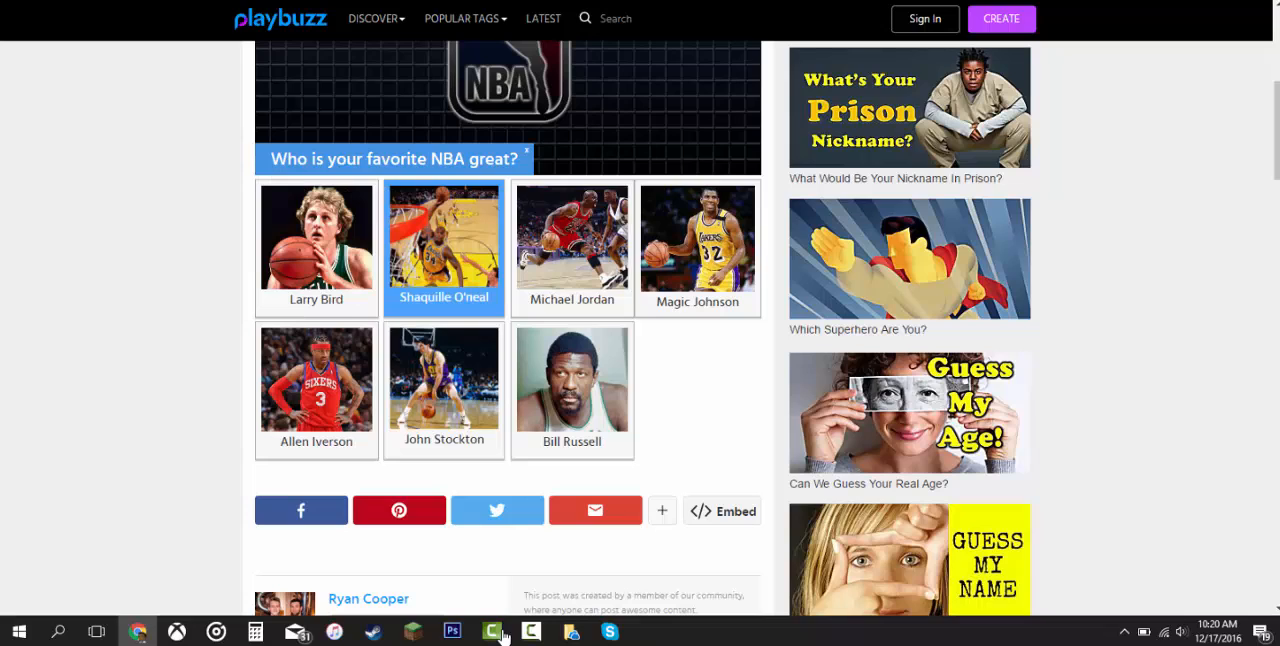
pyautogui.click(572, 388)
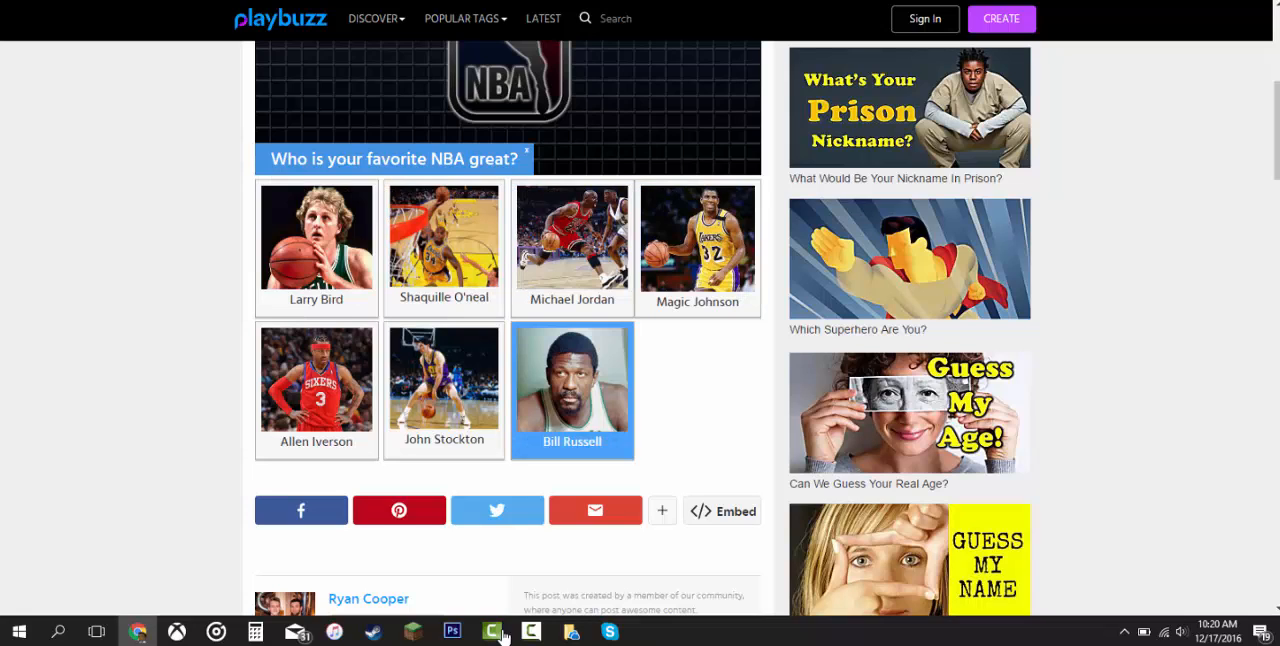
pyautogui.click(316, 390)
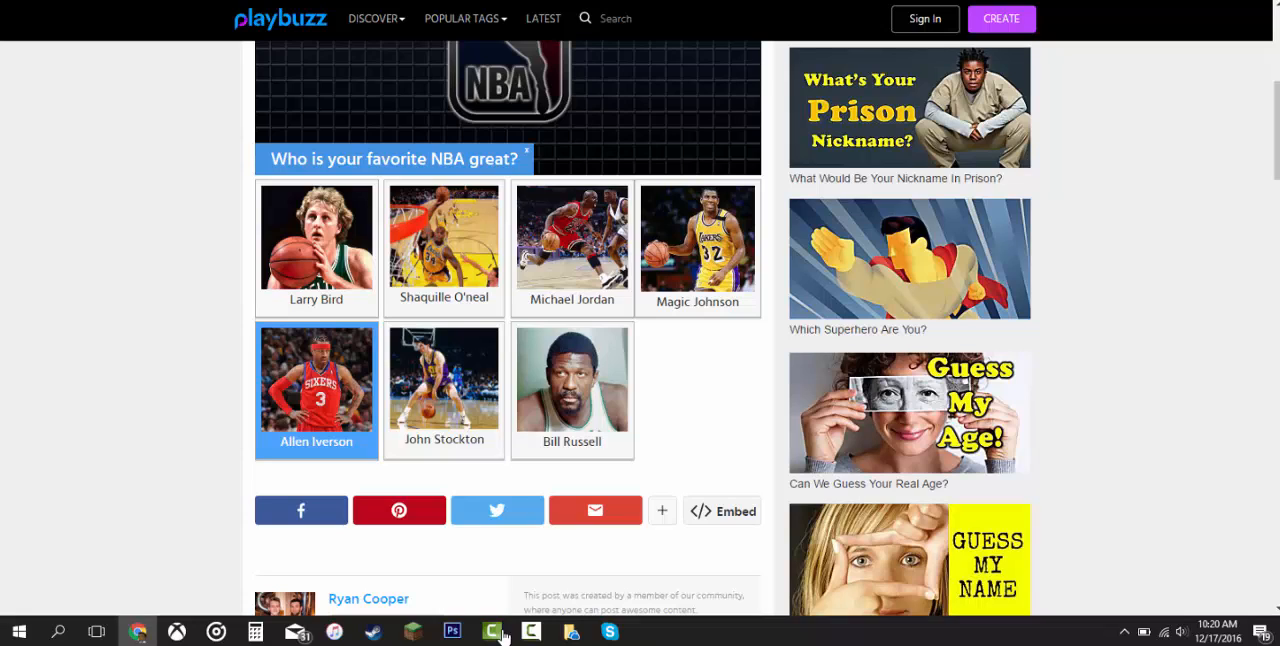
pyautogui.click(444, 236)
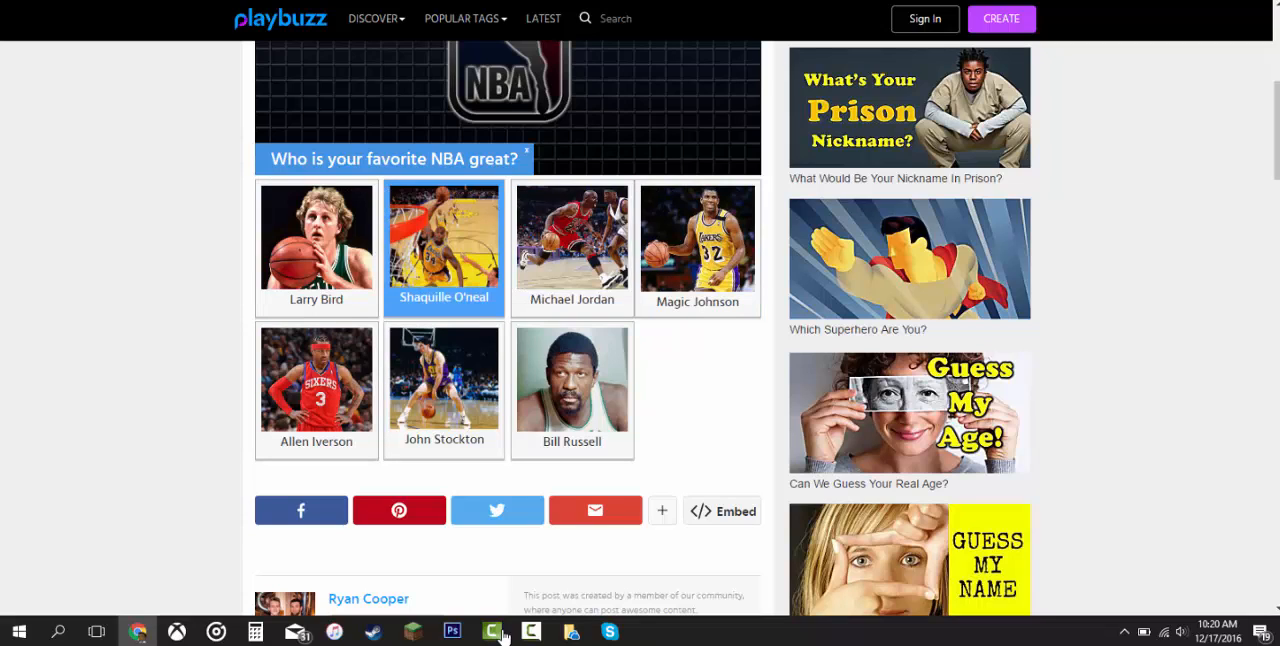
pyautogui.click(696, 244)
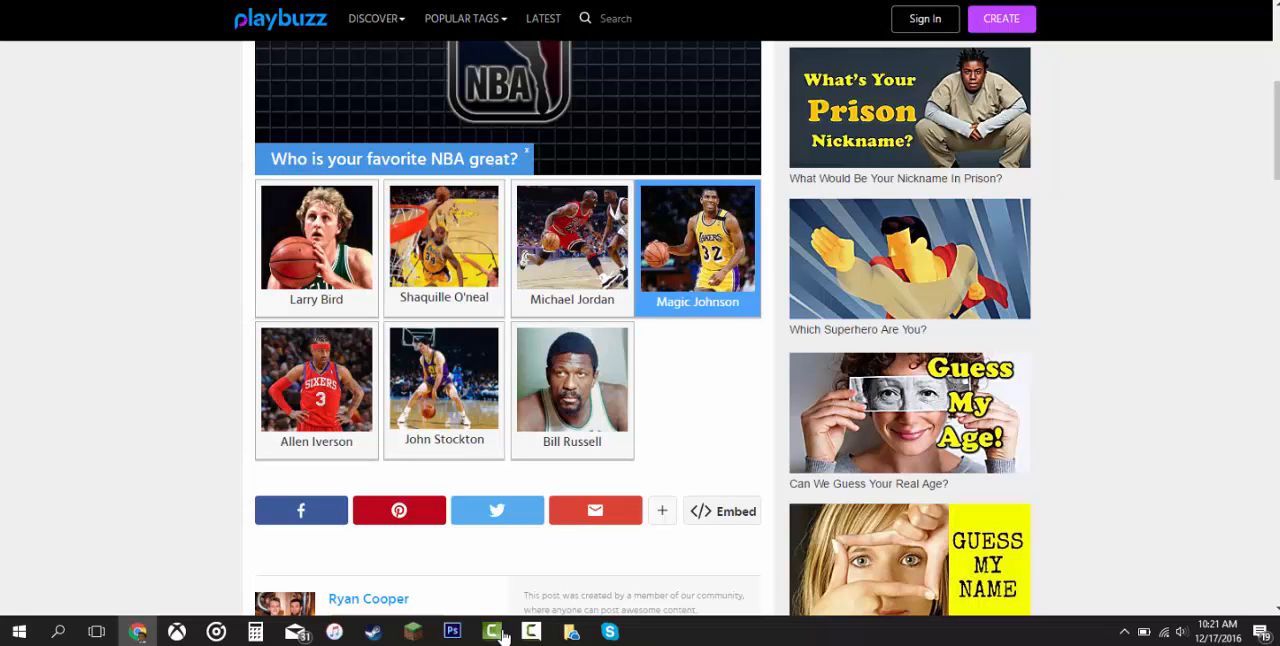
# Step: Answer the Odd or Even question
pyautogui.scroll(-3)
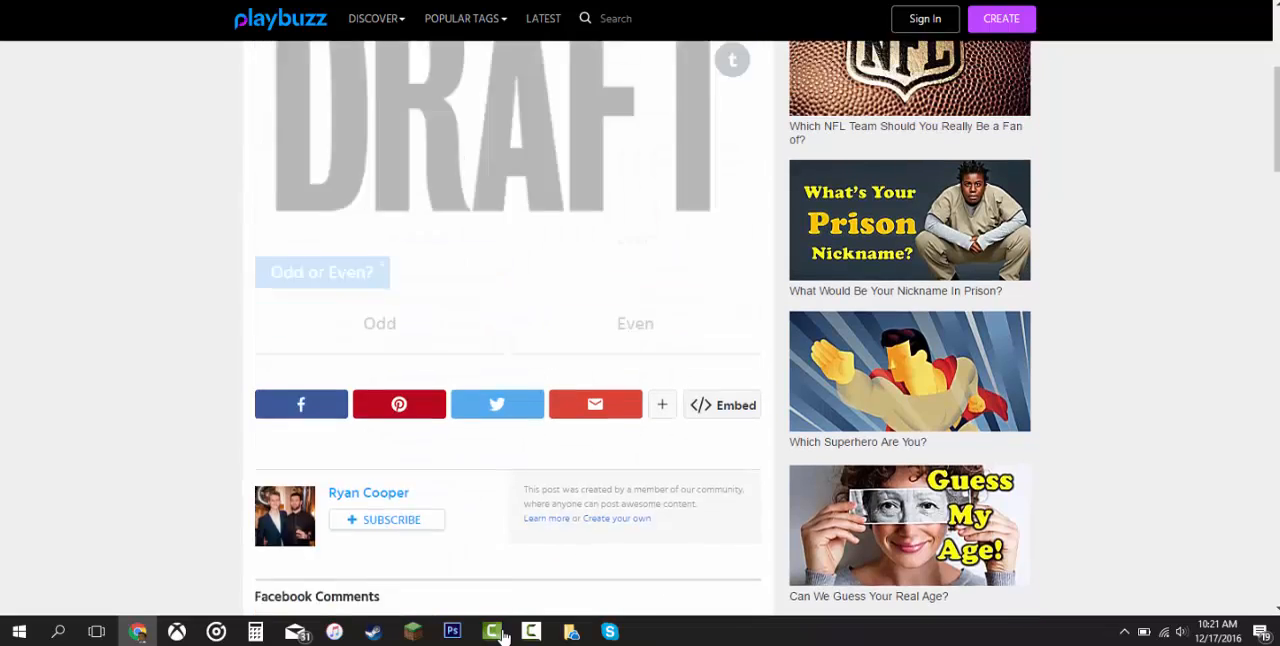
pyautogui.scroll(3)
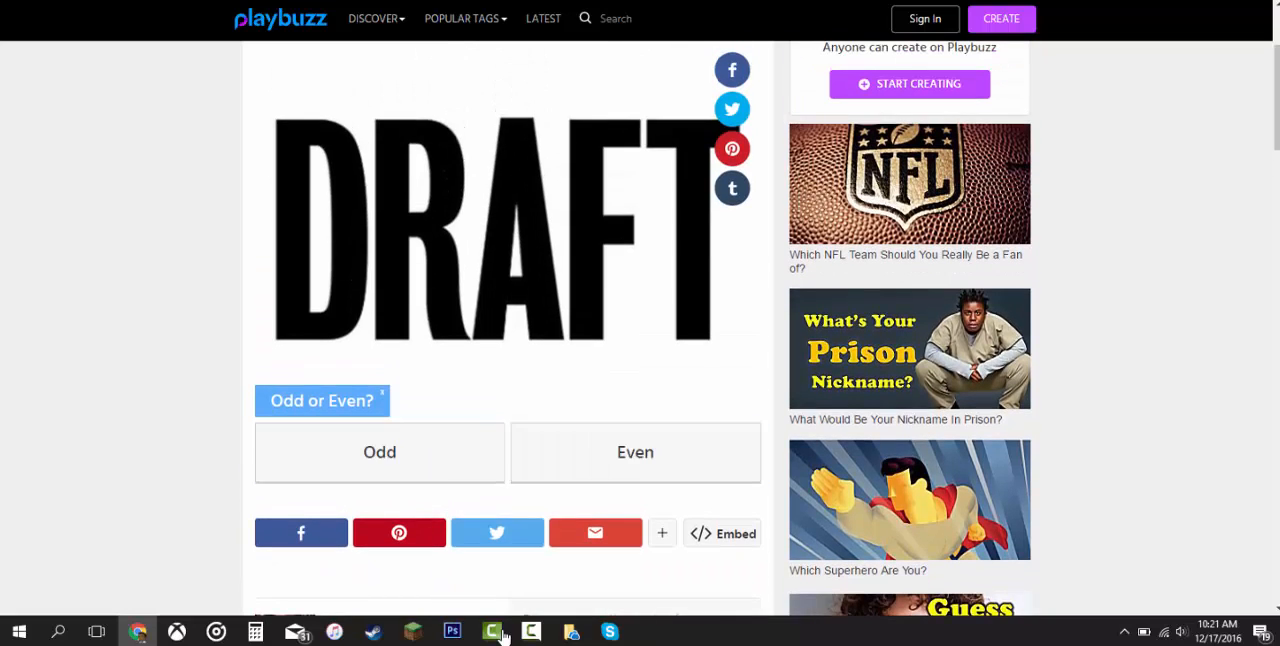
pyautogui.click(380, 452)
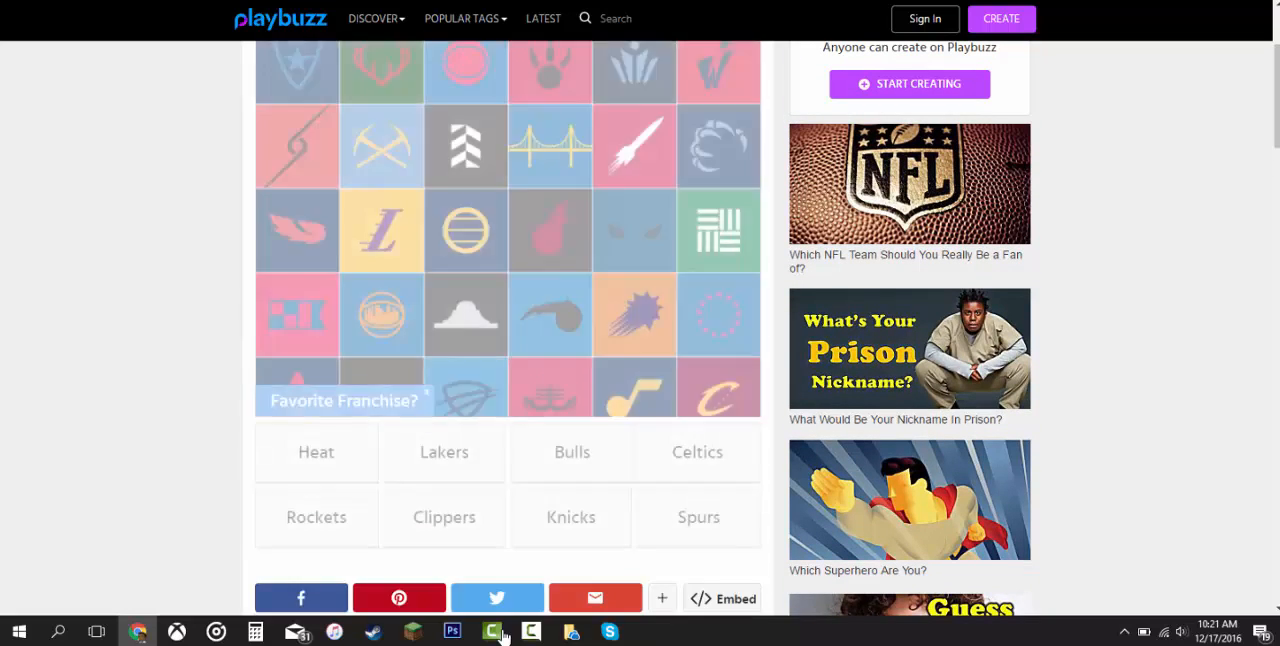
pyautogui.scroll(3)
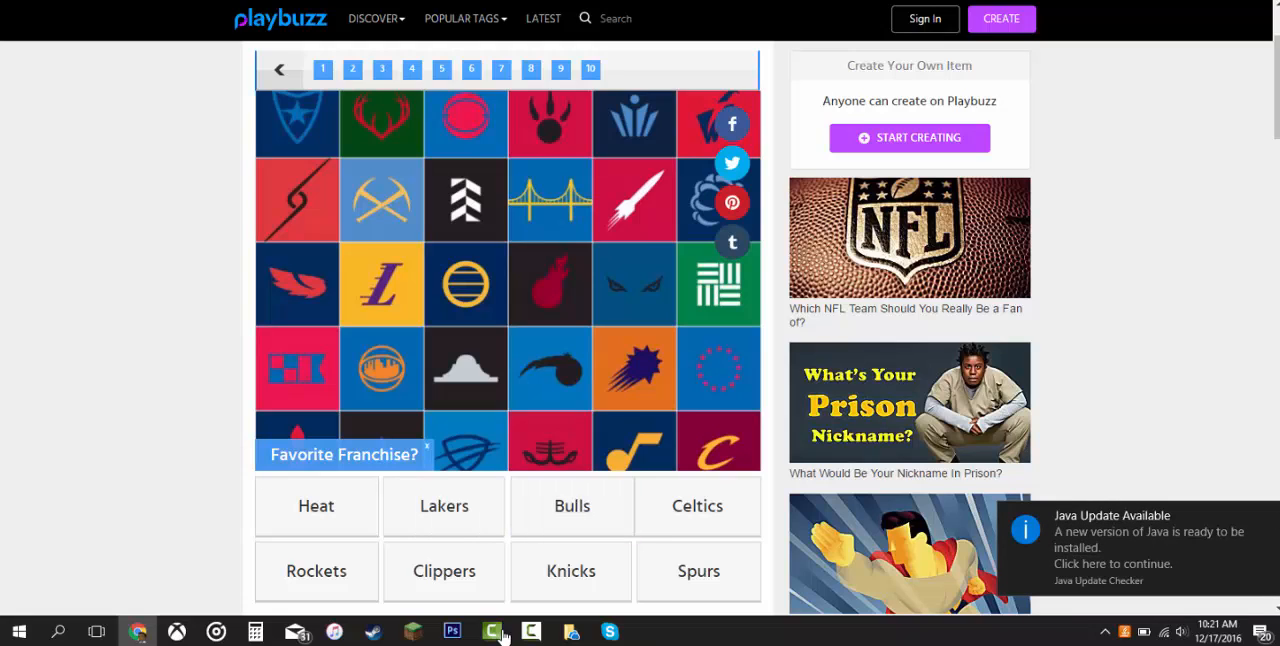
# Step: Choose a favorite franchise, trying Bulls and Clippers before ending on the Spurs
pyautogui.click(572, 504)
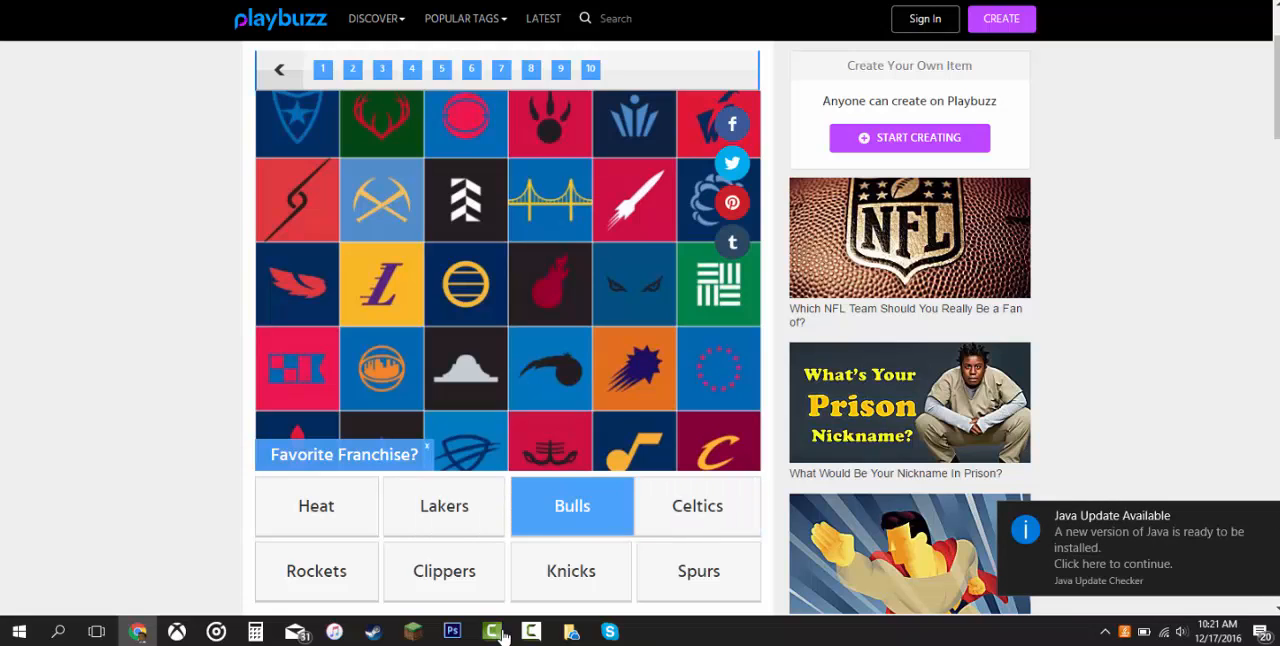
pyautogui.click(444, 572)
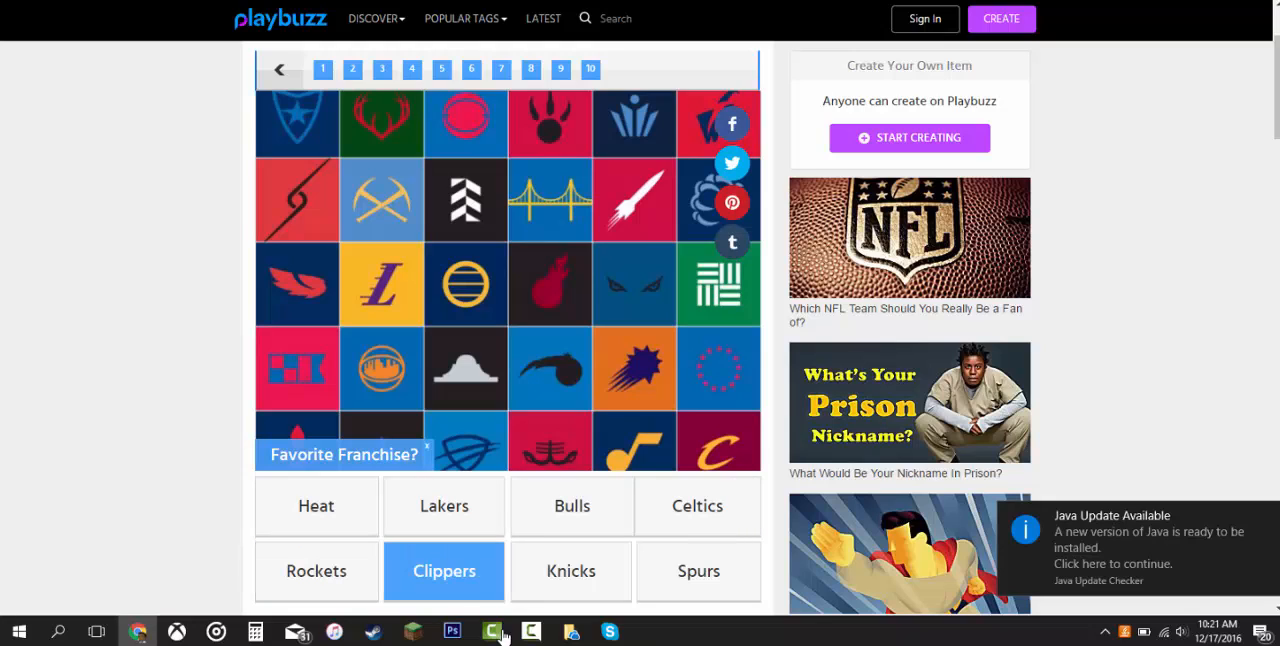
pyautogui.click(698, 572)
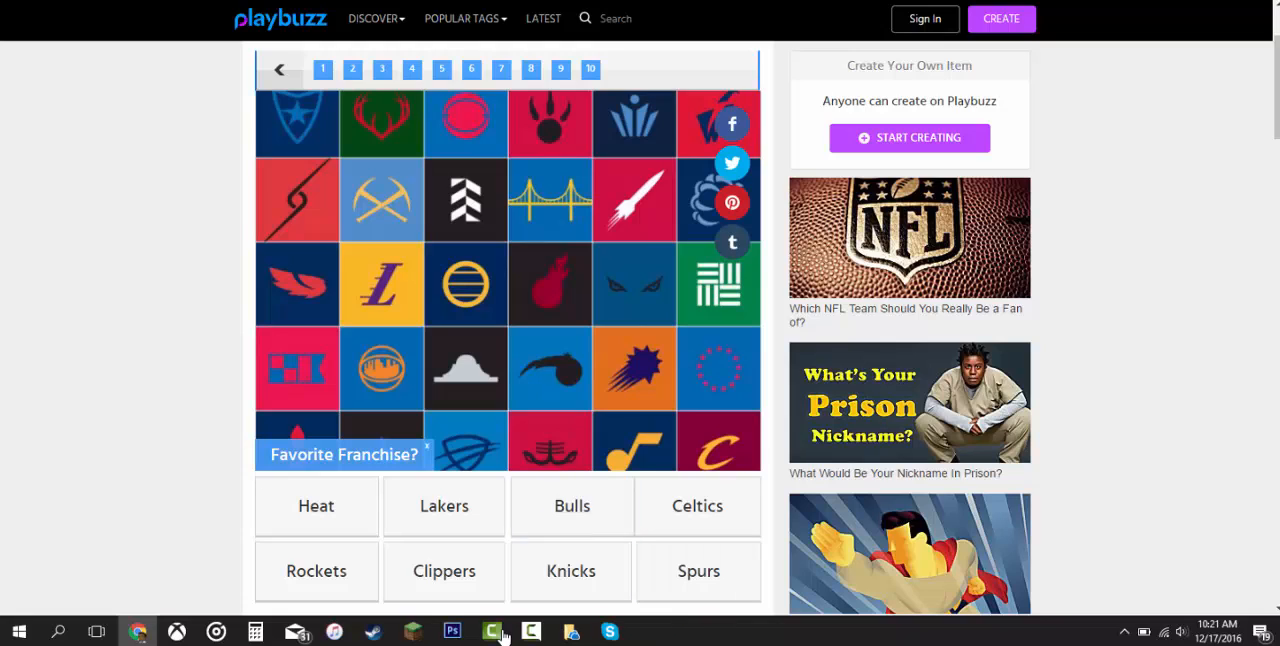
pyautogui.click(444, 570)
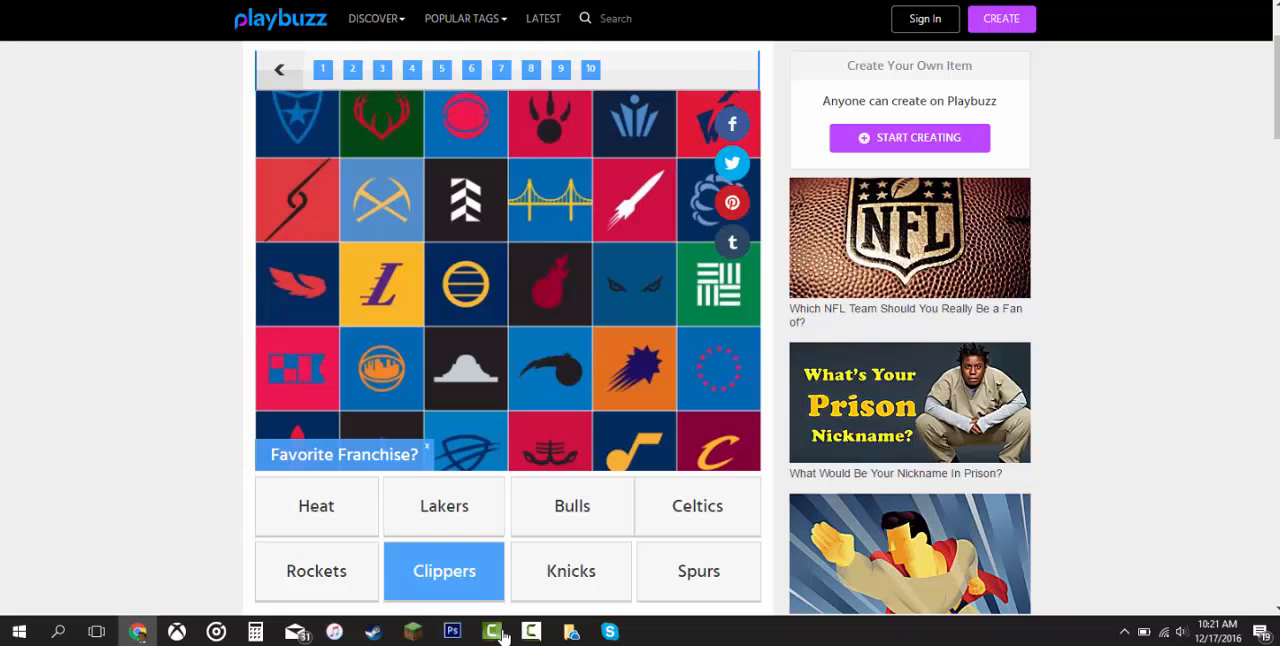
pyautogui.click(698, 572)
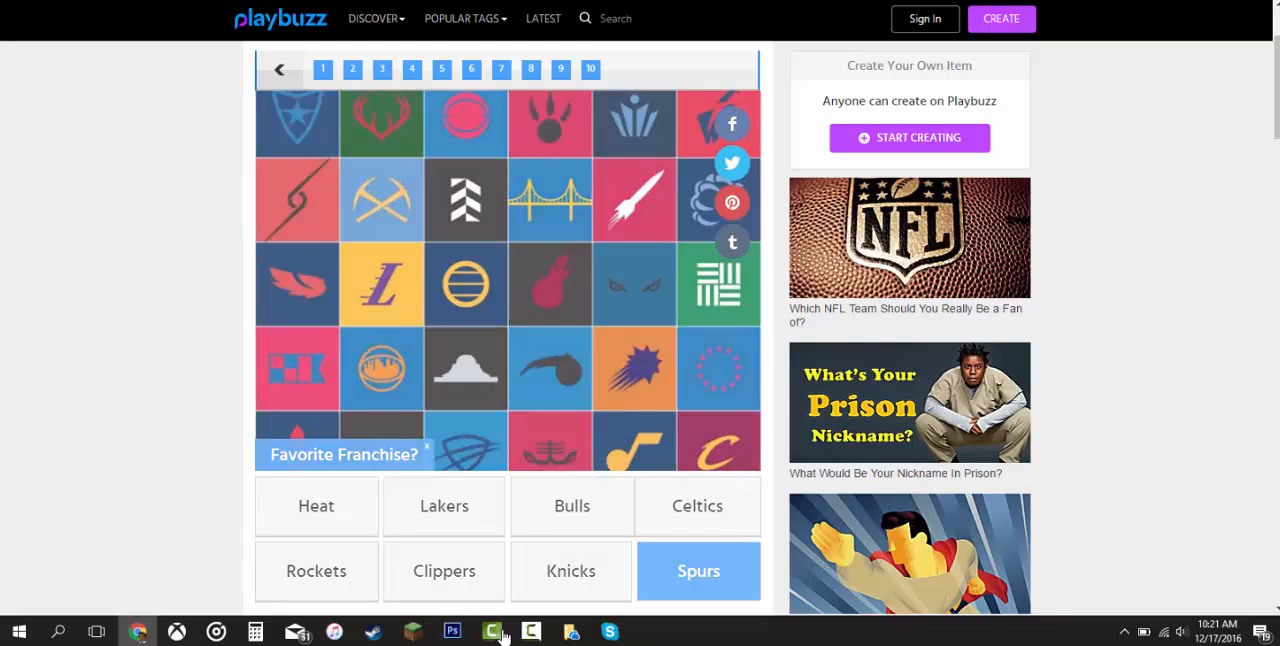
pyautogui.click(698, 572)
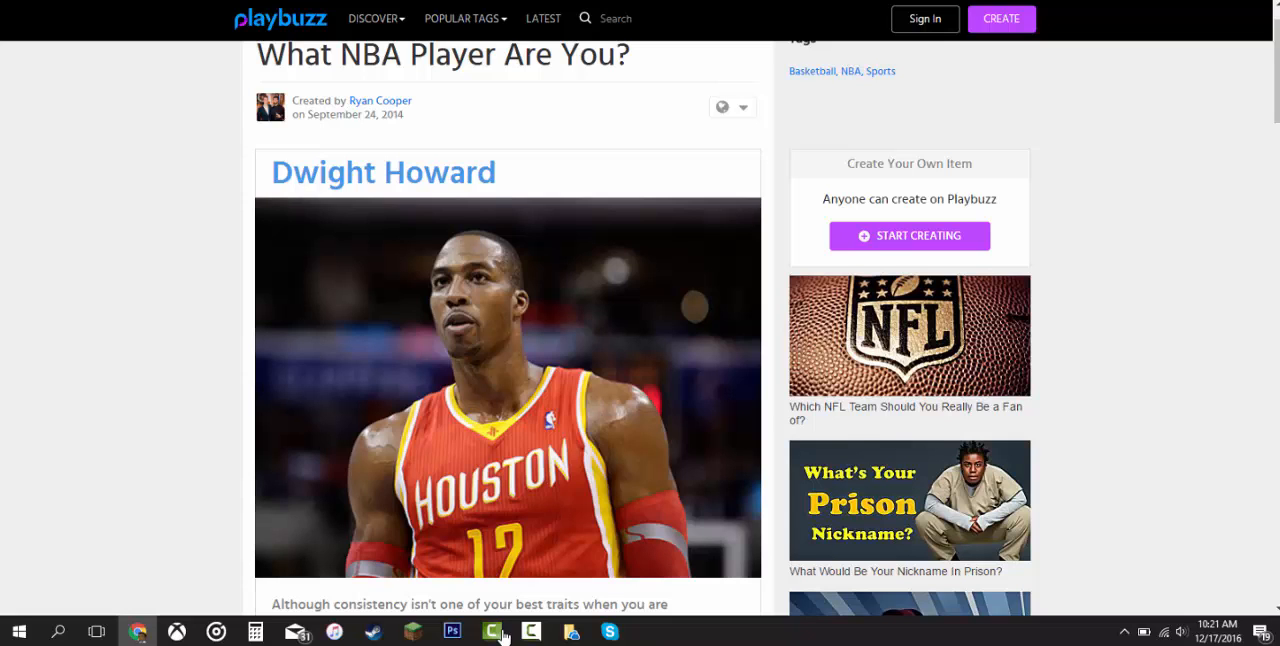
# Step: View the Dwight Howard result and move on to the AllTheTests.com NBA player quiz
pyautogui.scroll(-3)
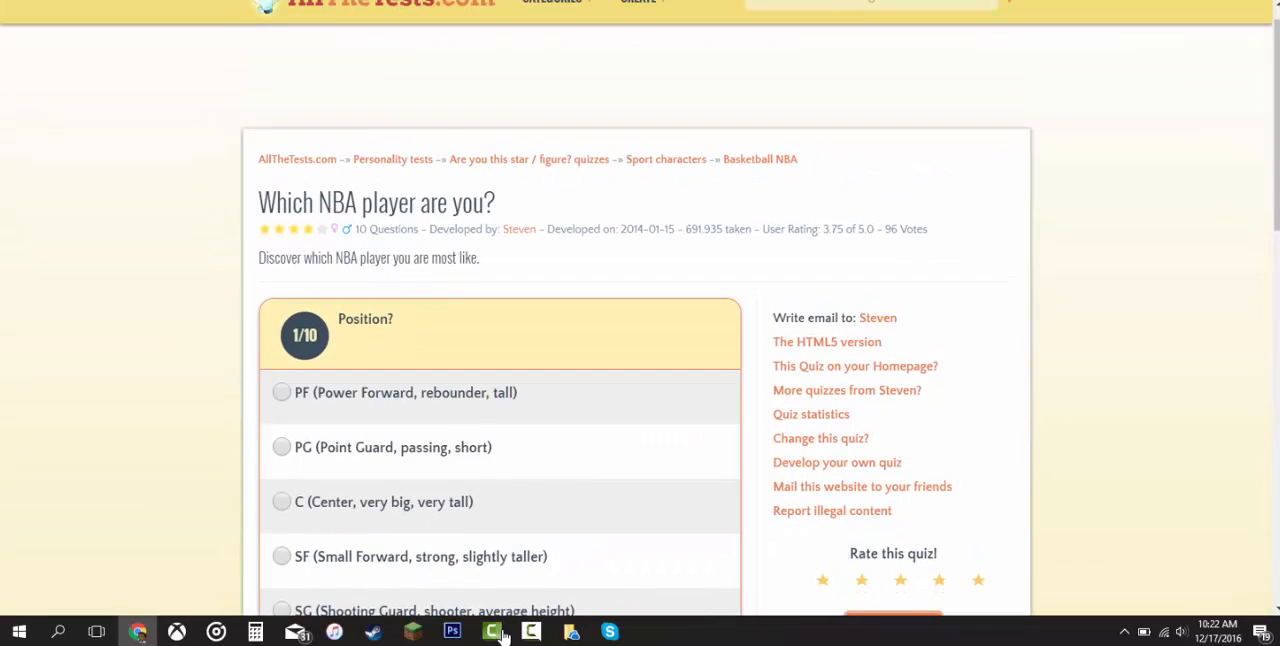
# Step: Answer Small Forward for position and a style of play for question 2
pyautogui.scroll(3)
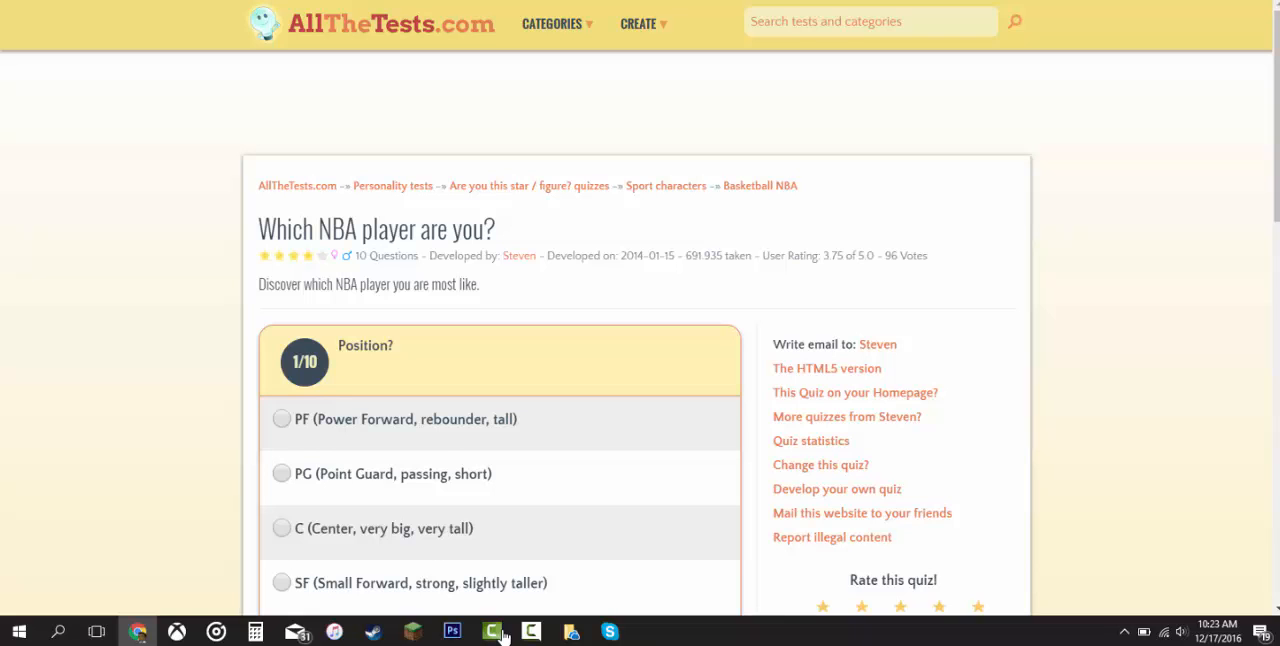
pyautogui.scroll(-3)
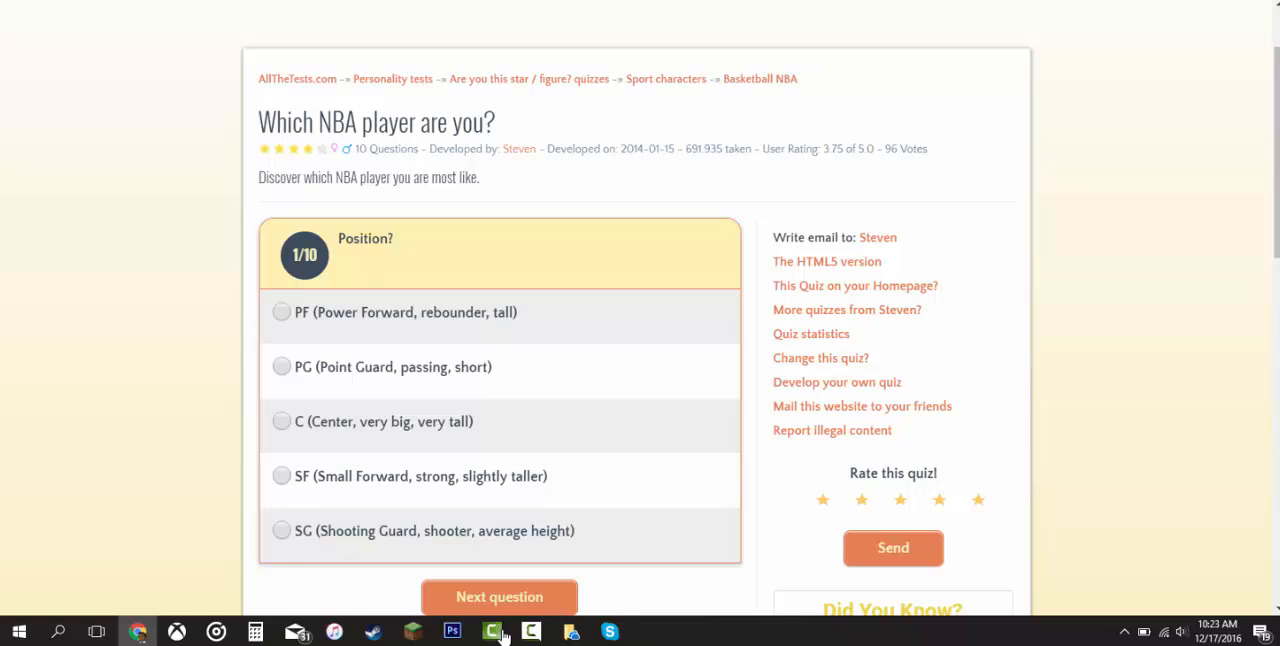
pyautogui.click(282, 476)
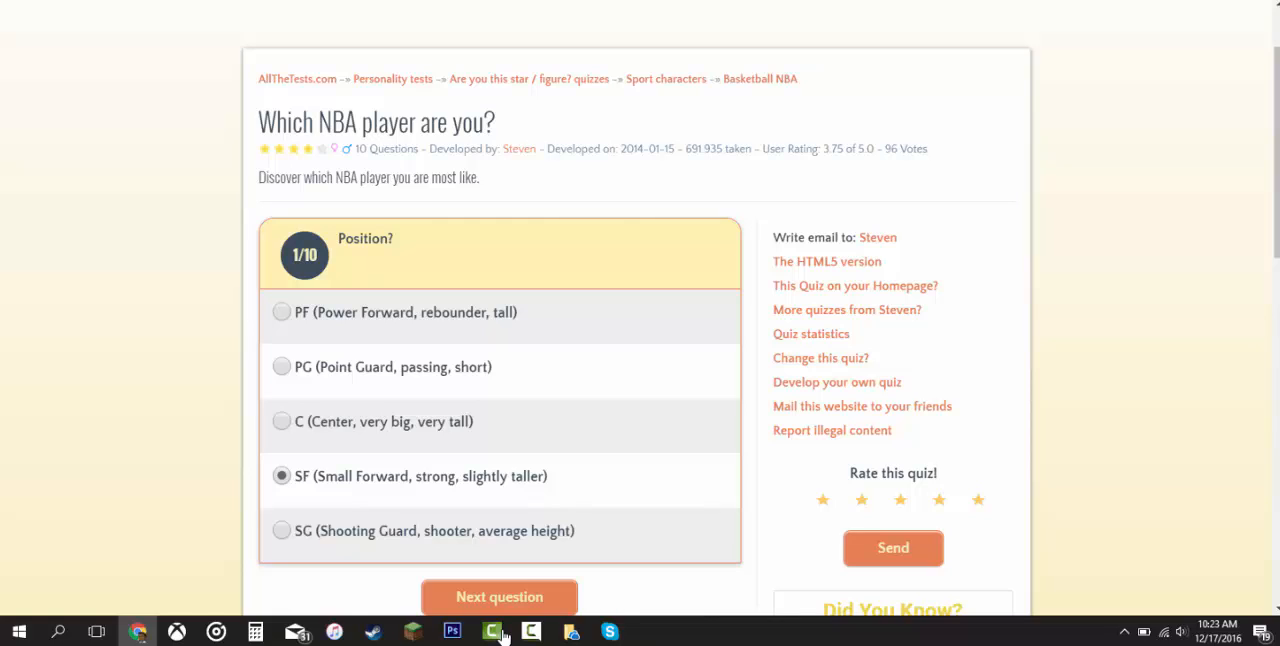
pyautogui.click(500, 596)
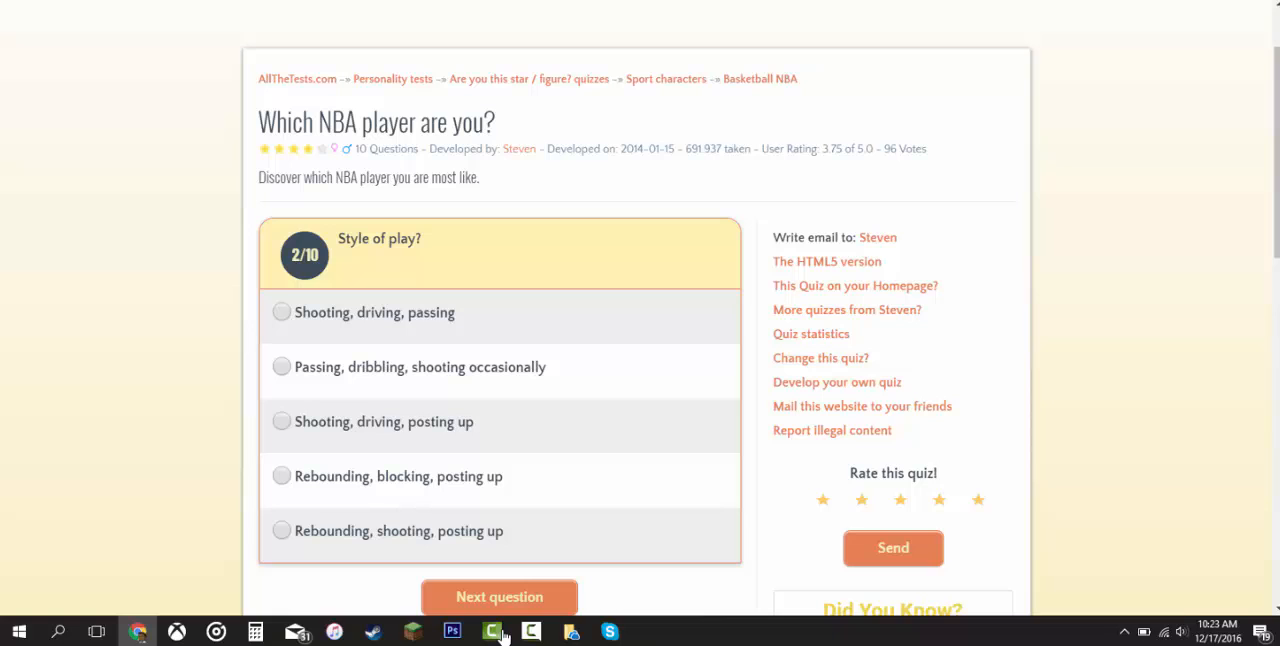
pyautogui.click(500, 596)
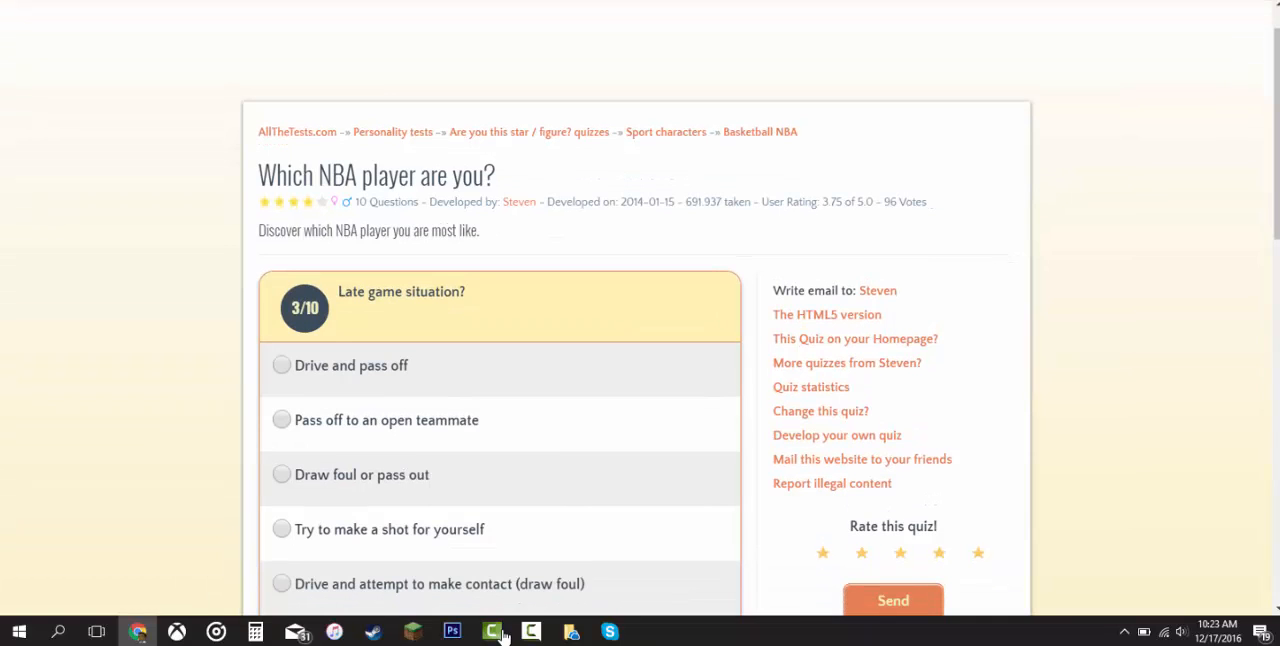
# Step: Answer 'Pass off to an open teammate' for question 3 and advance to question 4
pyautogui.scroll(3)
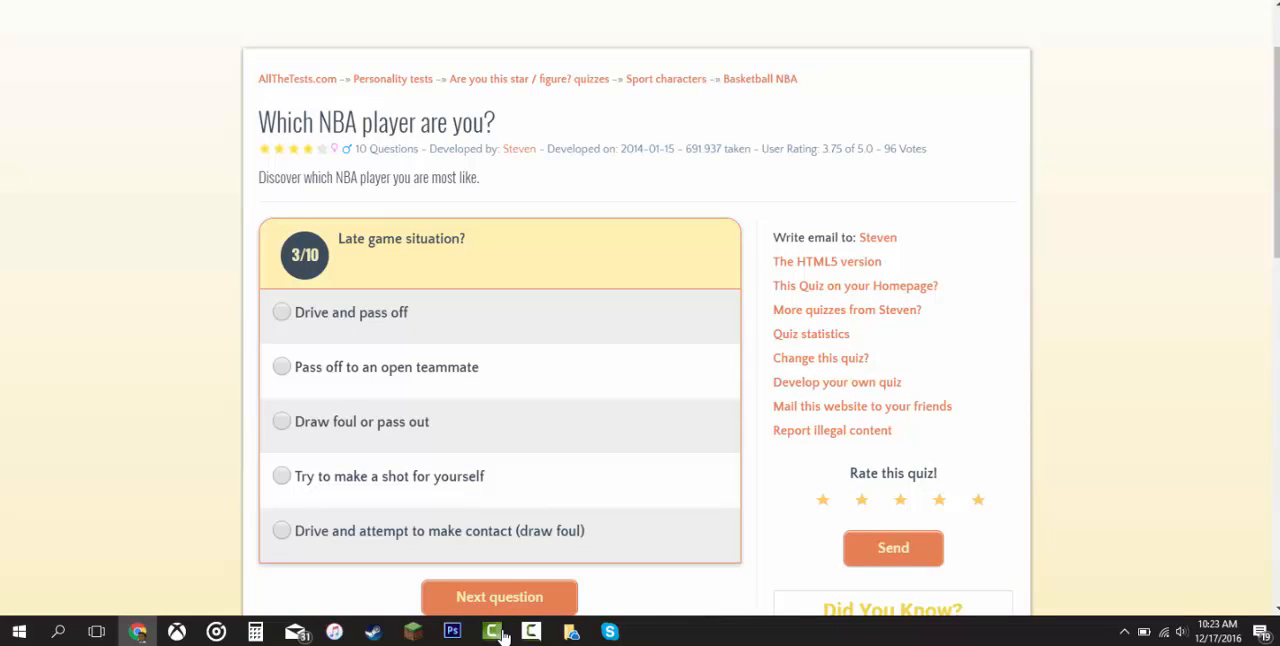
pyautogui.click(280, 368)
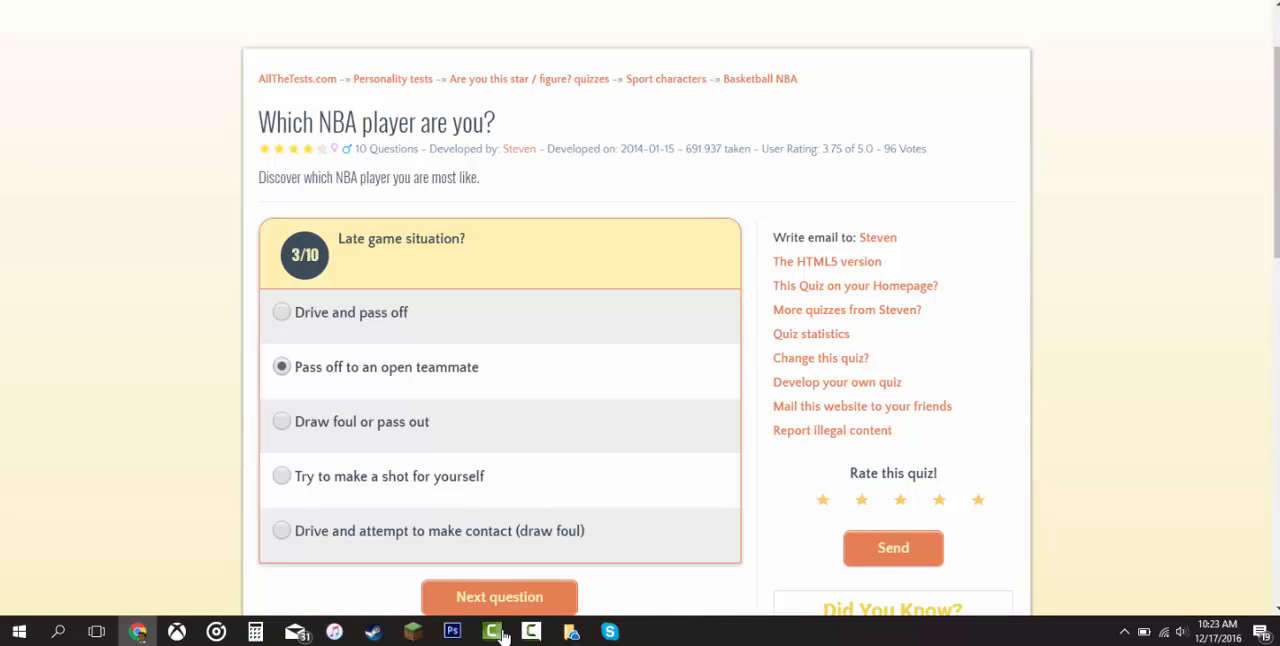
pyautogui.click(500, 596)
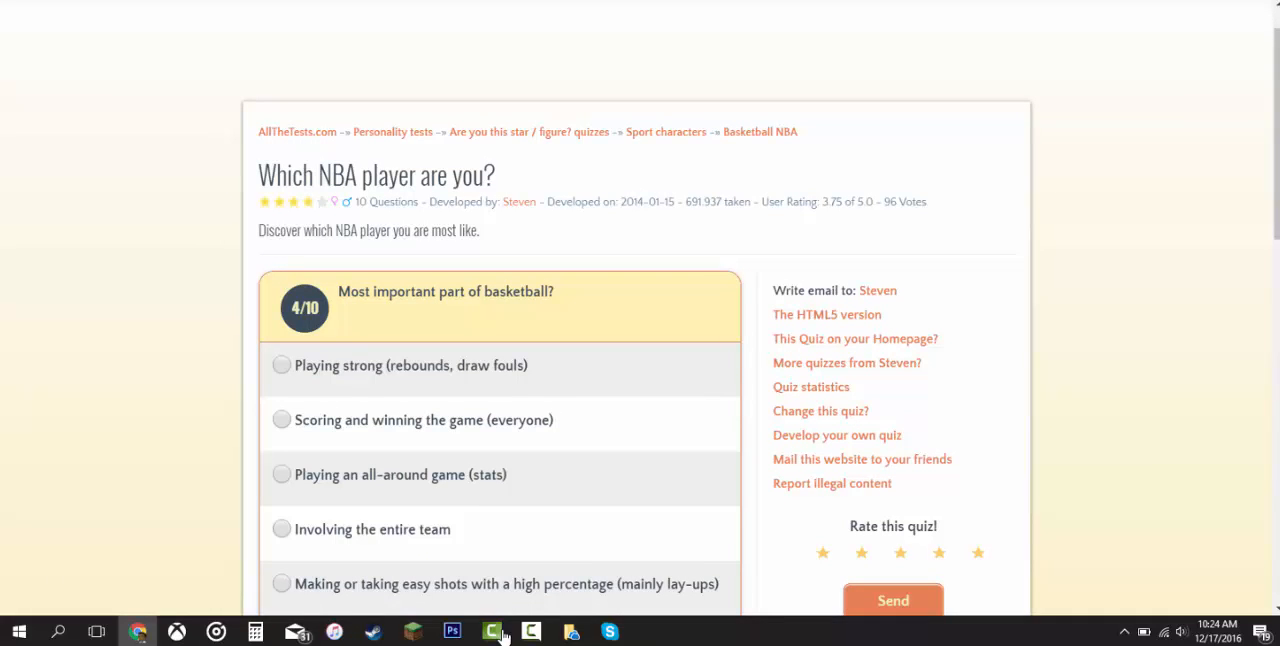
# Step: Answer 'Playing an all-around game (stats)' for question 4
pyautogui.scroll(3)
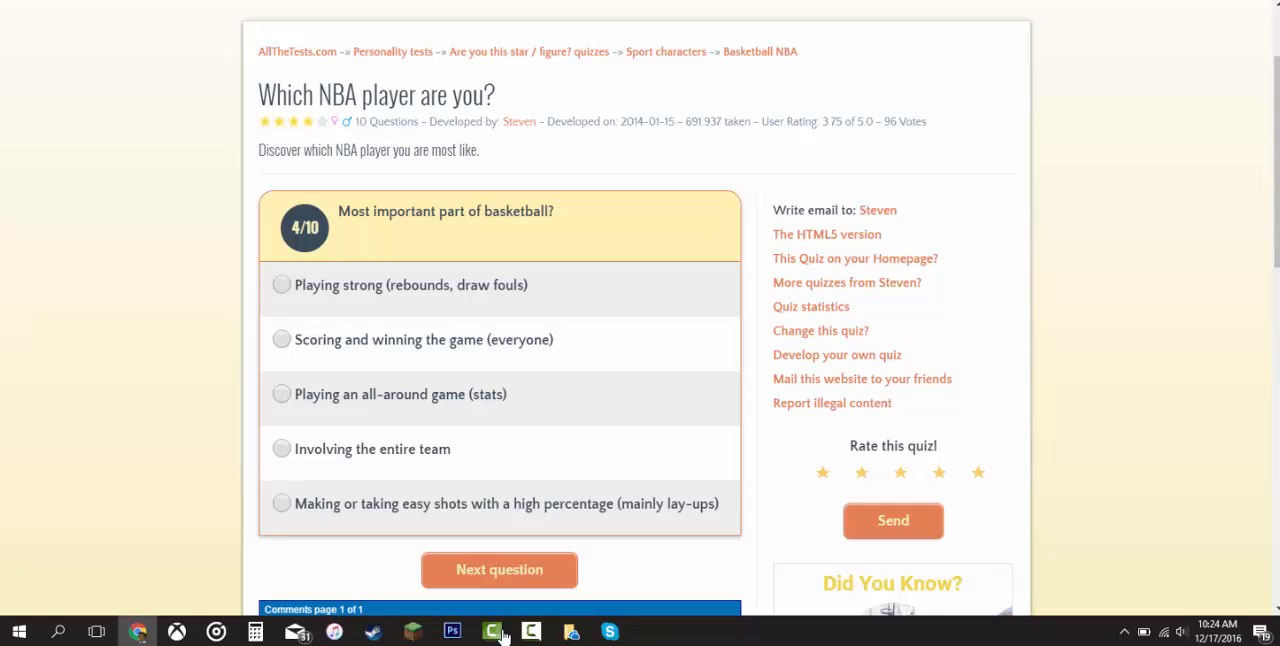
pyautogui.click(280, 394)
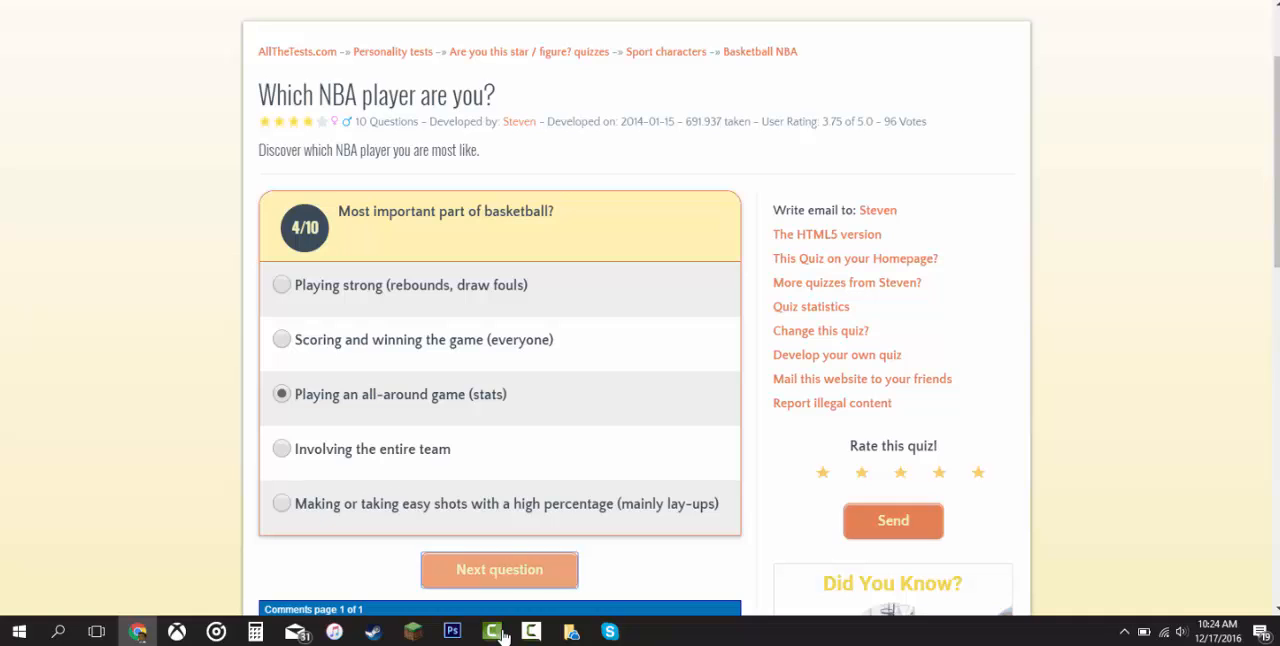
pyautogui.click(500, 568)
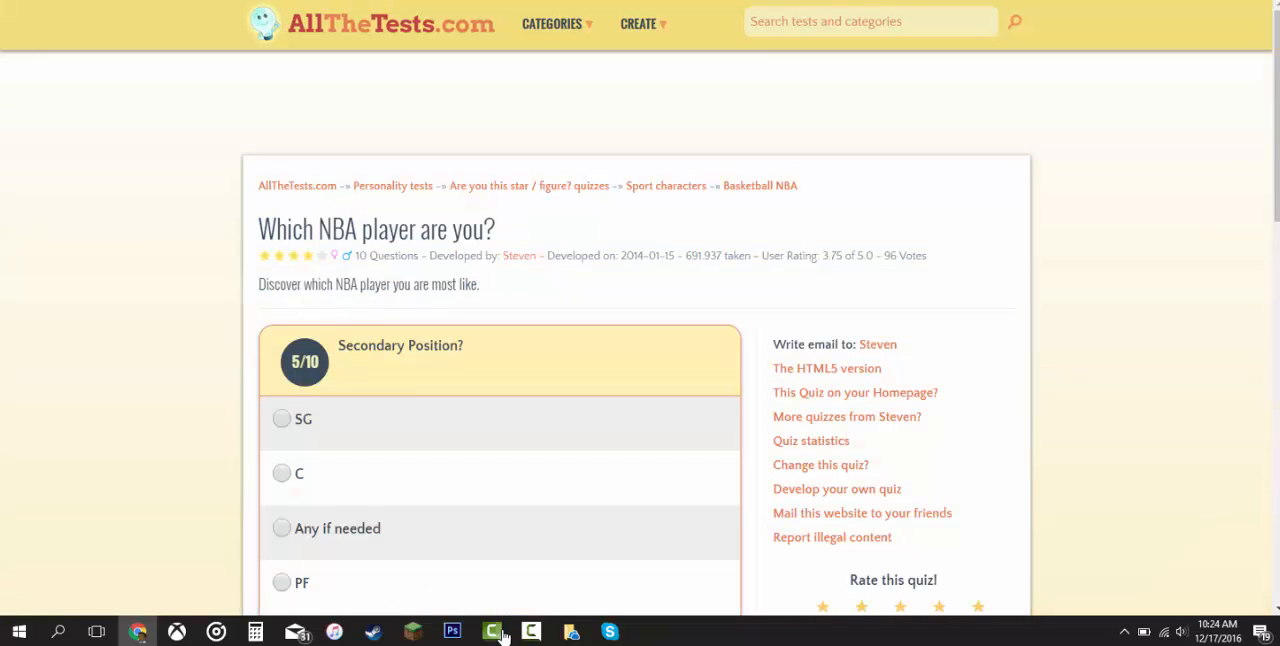
# Step: Answer questions 5 and 6, ending with 'Ball movement to a nice open shot', reaching question 7
pyautogui.scroll(-3)
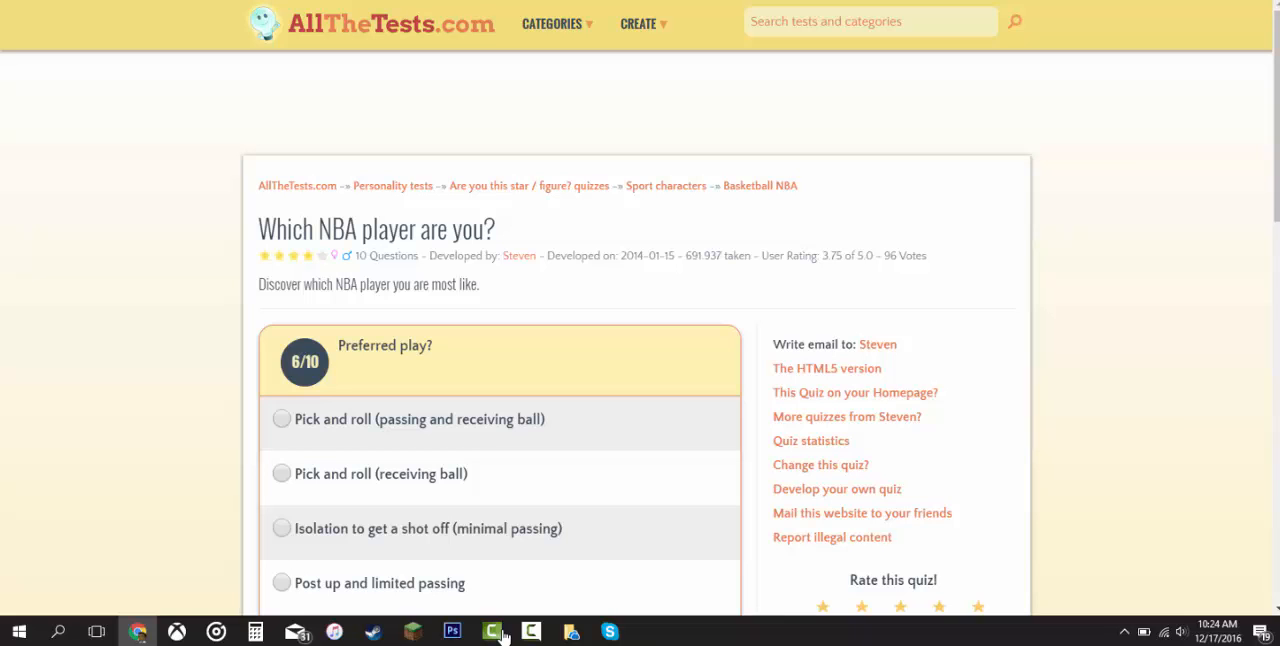
pyautogui.scroll(-3)
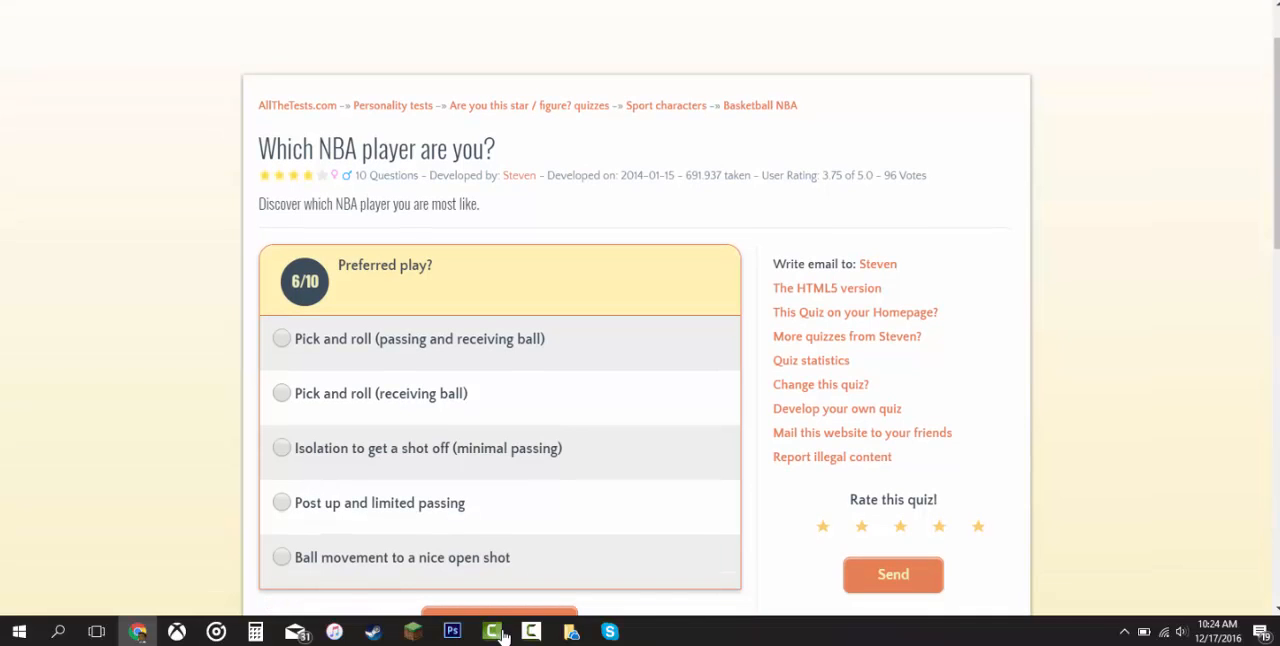
pyautogui.scroll(-3)
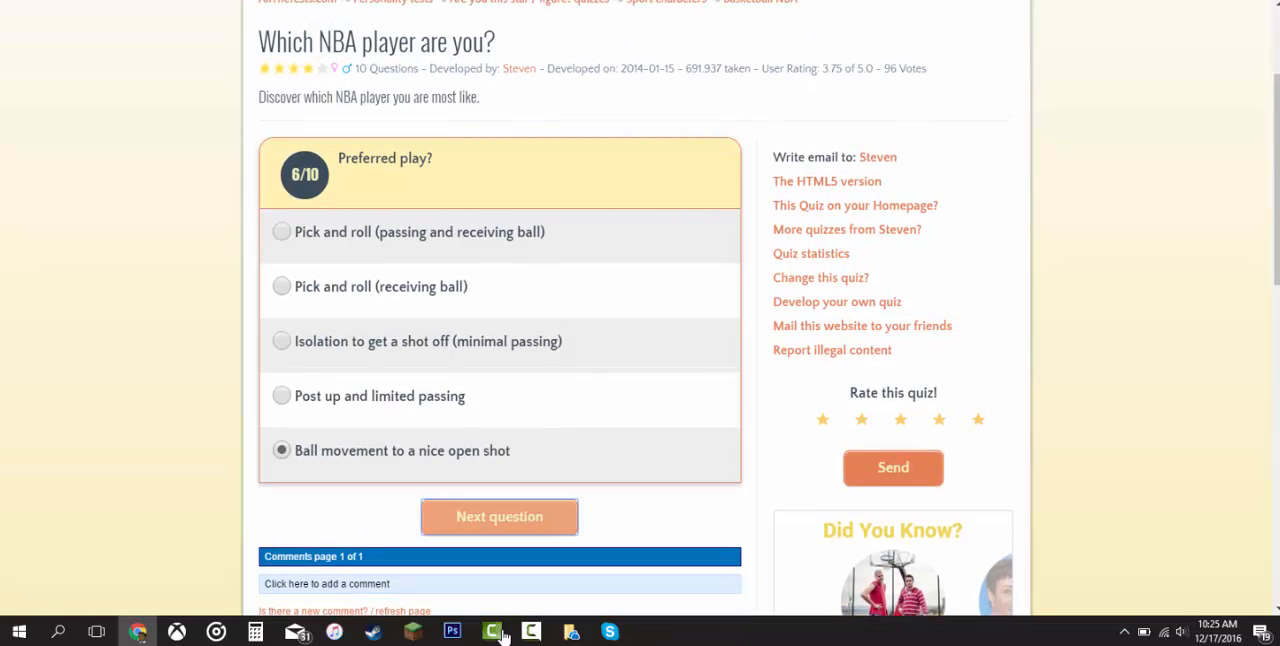
pyautogui.click(500, 516)
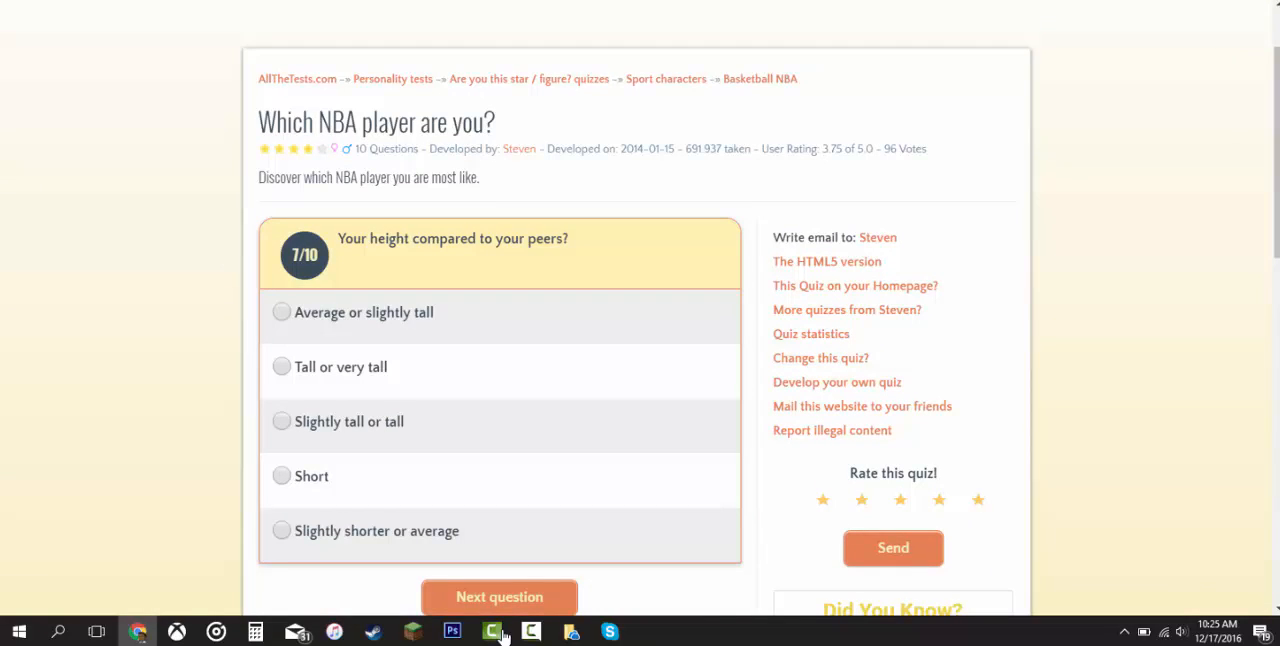
# Step: Answer 'Average or slightly tall' for height and 'Passing and play-making genius' for question 8
pyautogui.click(280, 312)
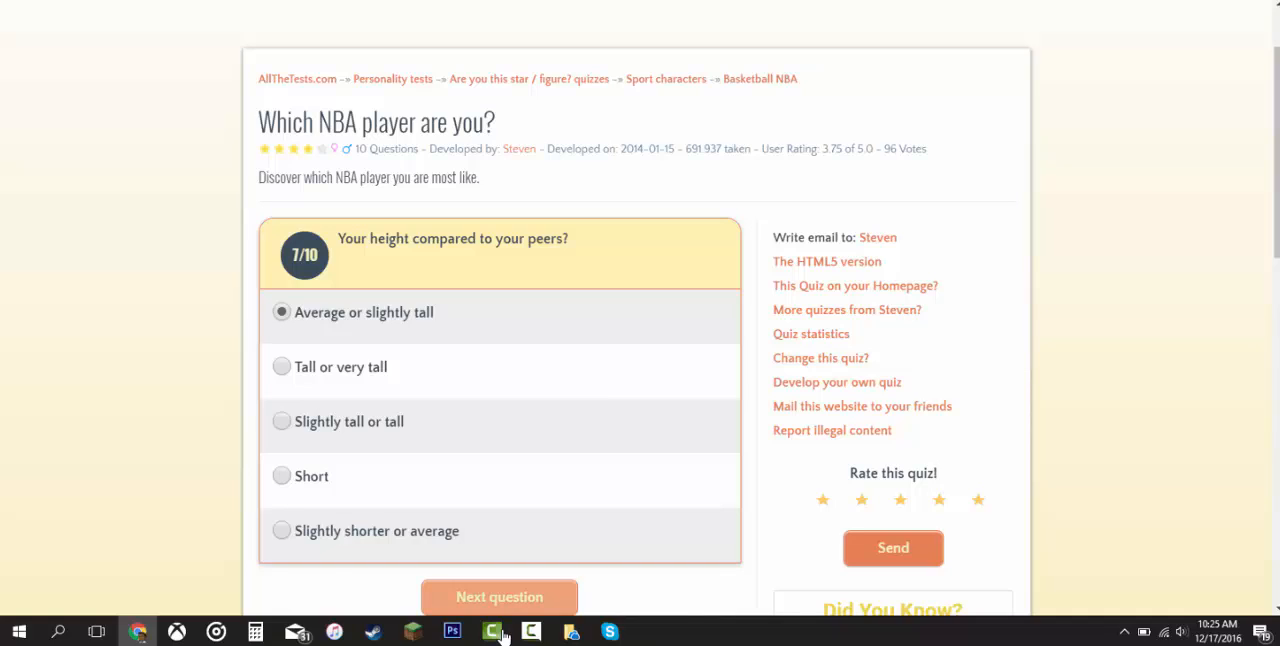
pyautogui.click(500, 596)
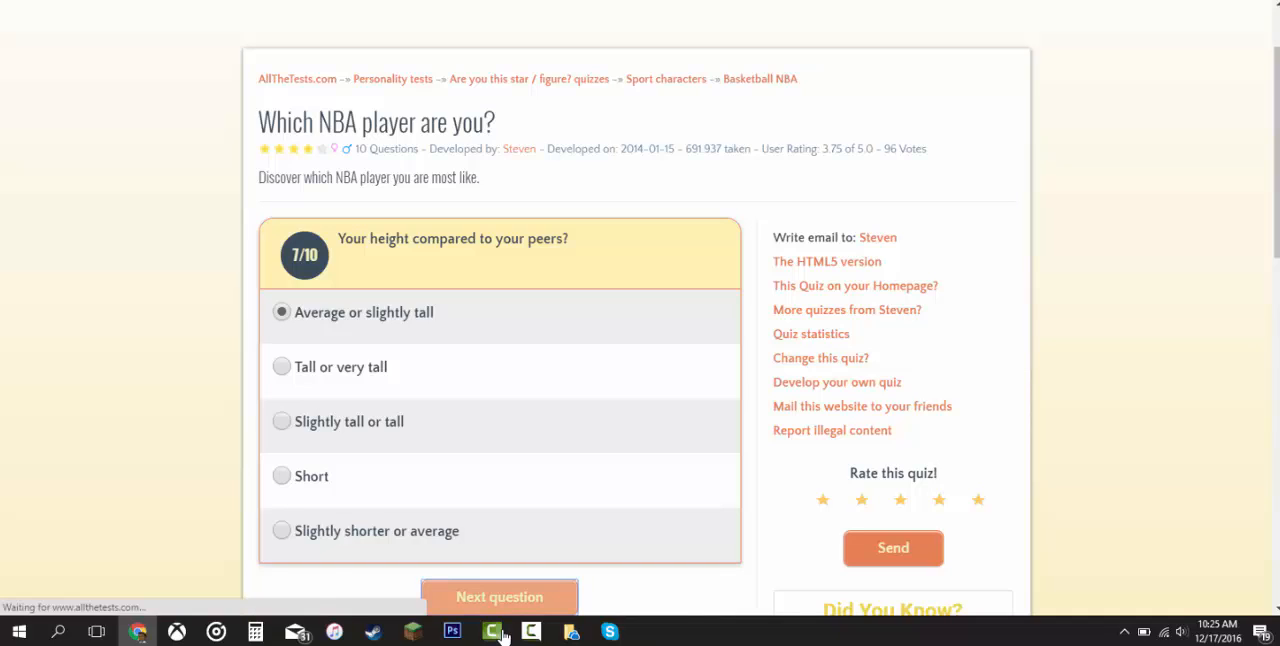
pyautogui.click(500, 596)
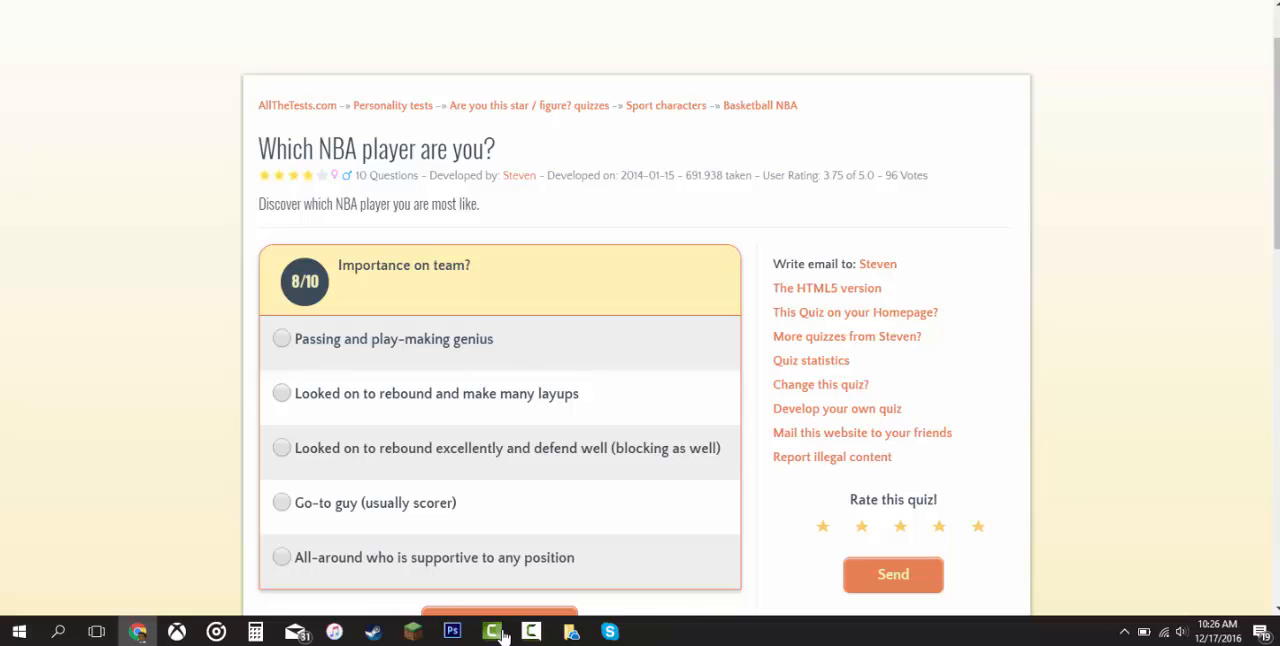
pyautogui.click(280, 338)
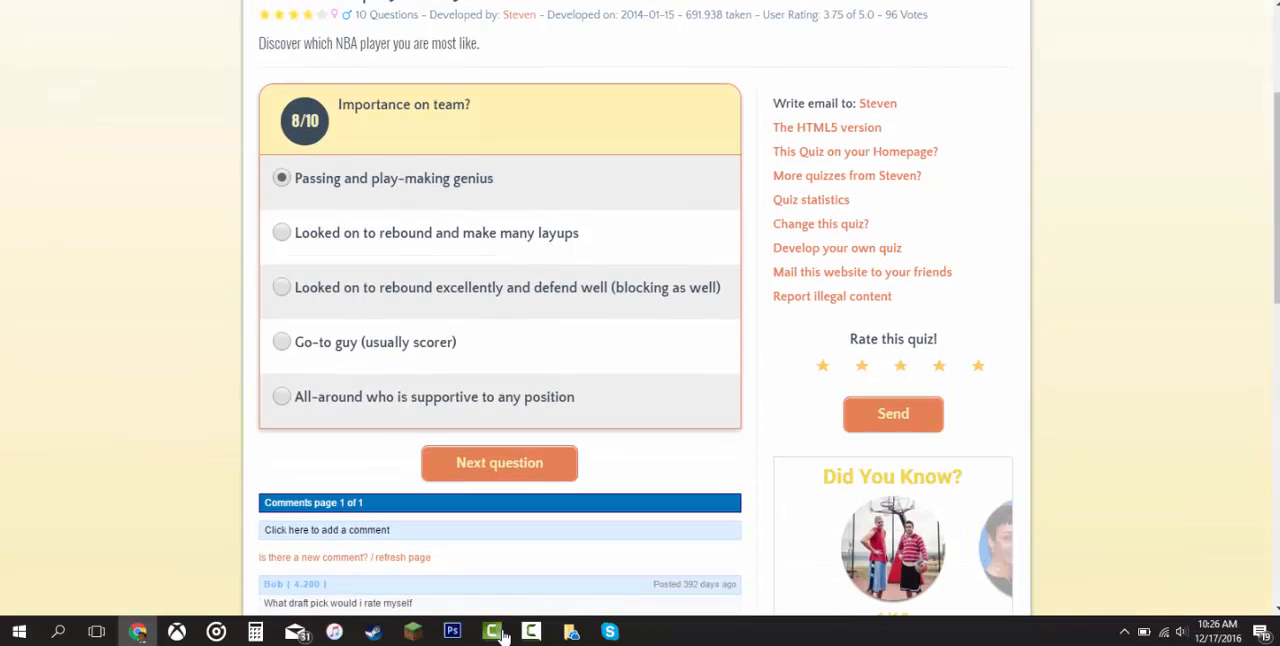
pyautogui.click(500, 462)
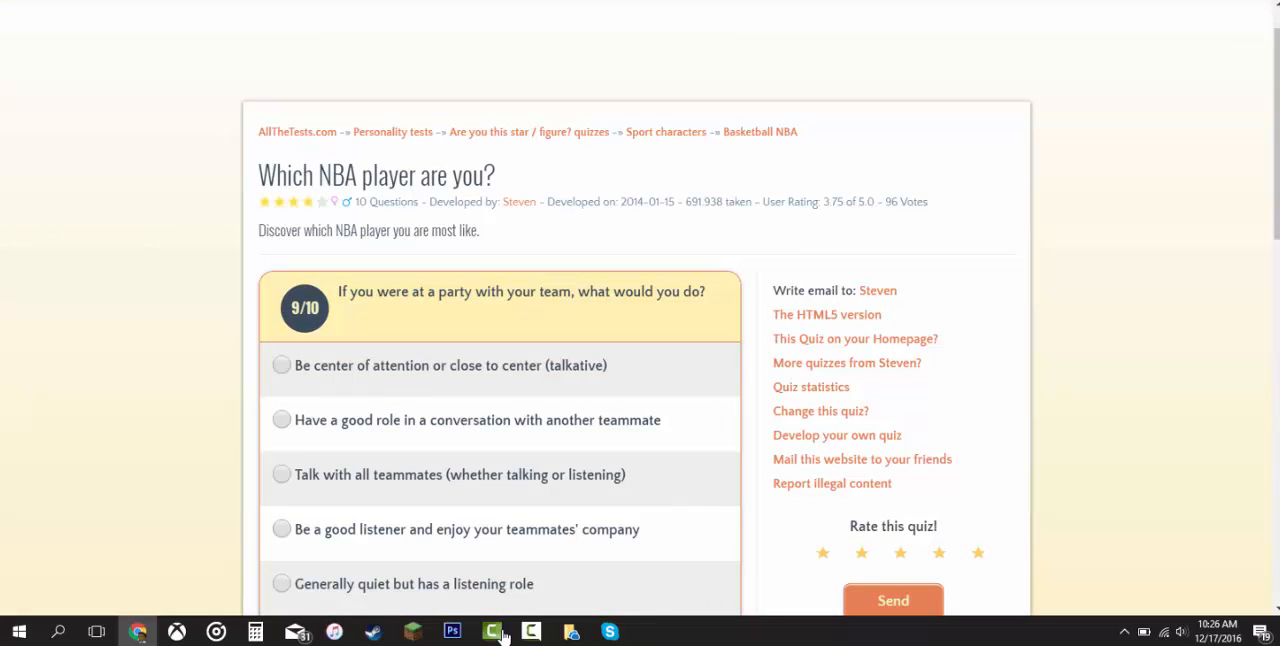
# Step: Answer 'Be center of attention' for question 9 and reach the final question
pyautogui.scroll(3)
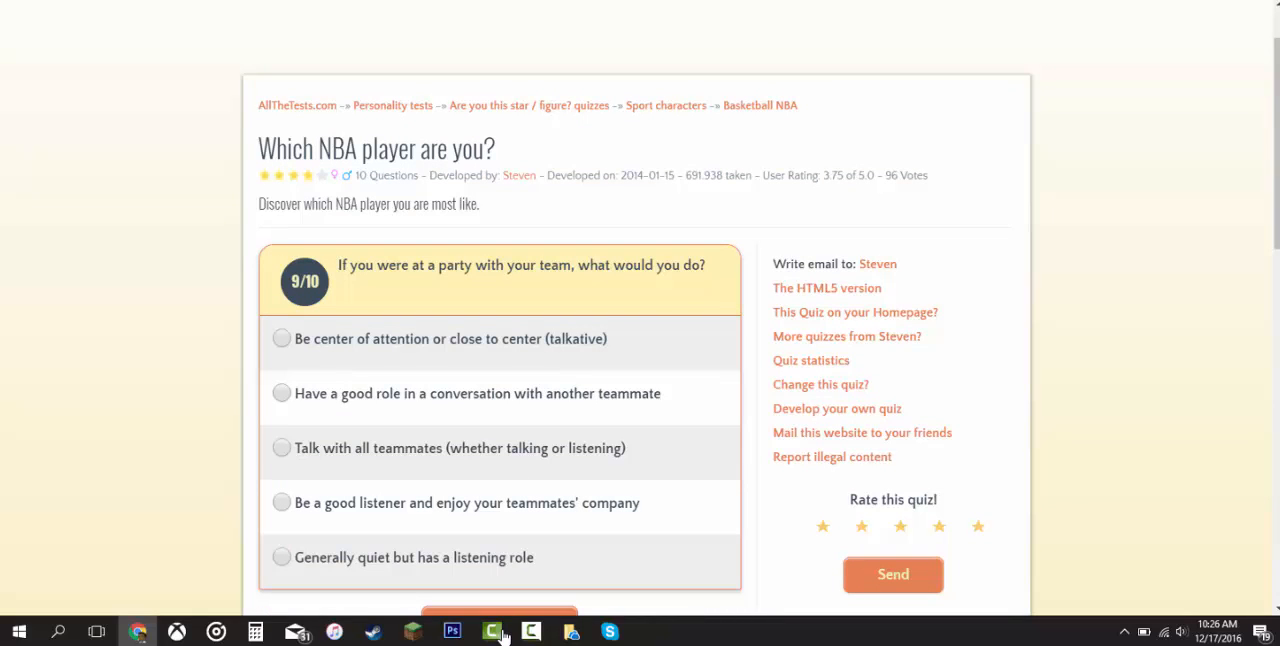
pyautogui.click(280, 338)
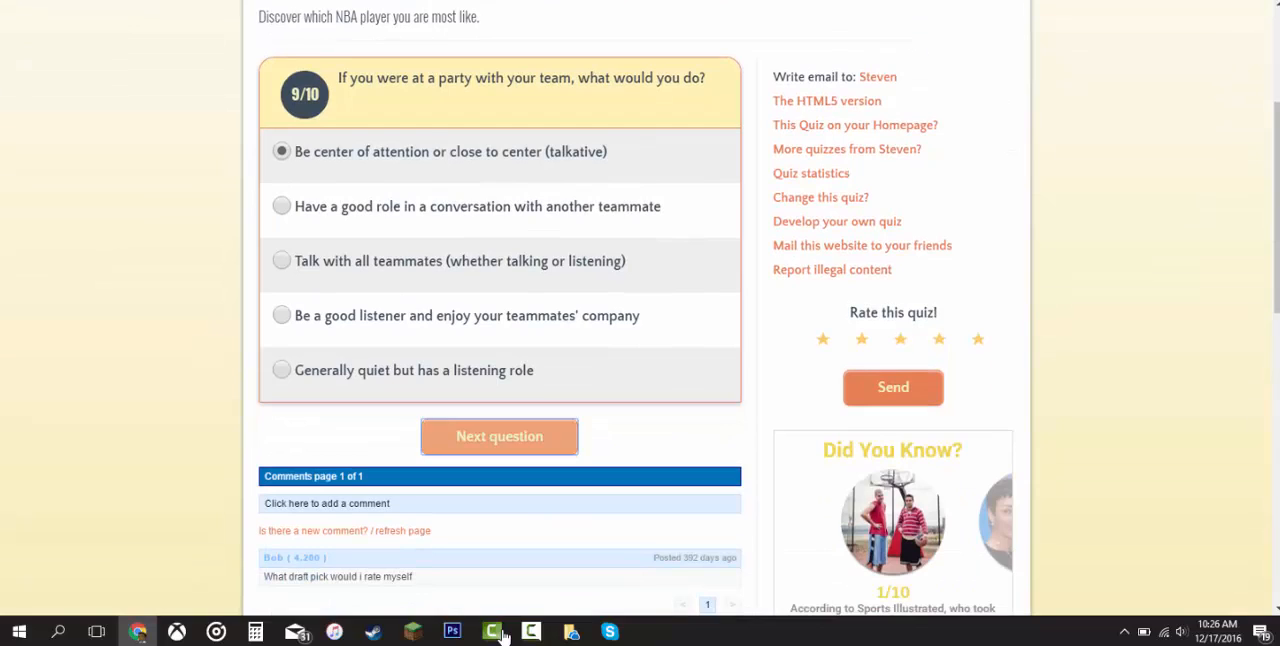
pyautogui.click(500, 436)
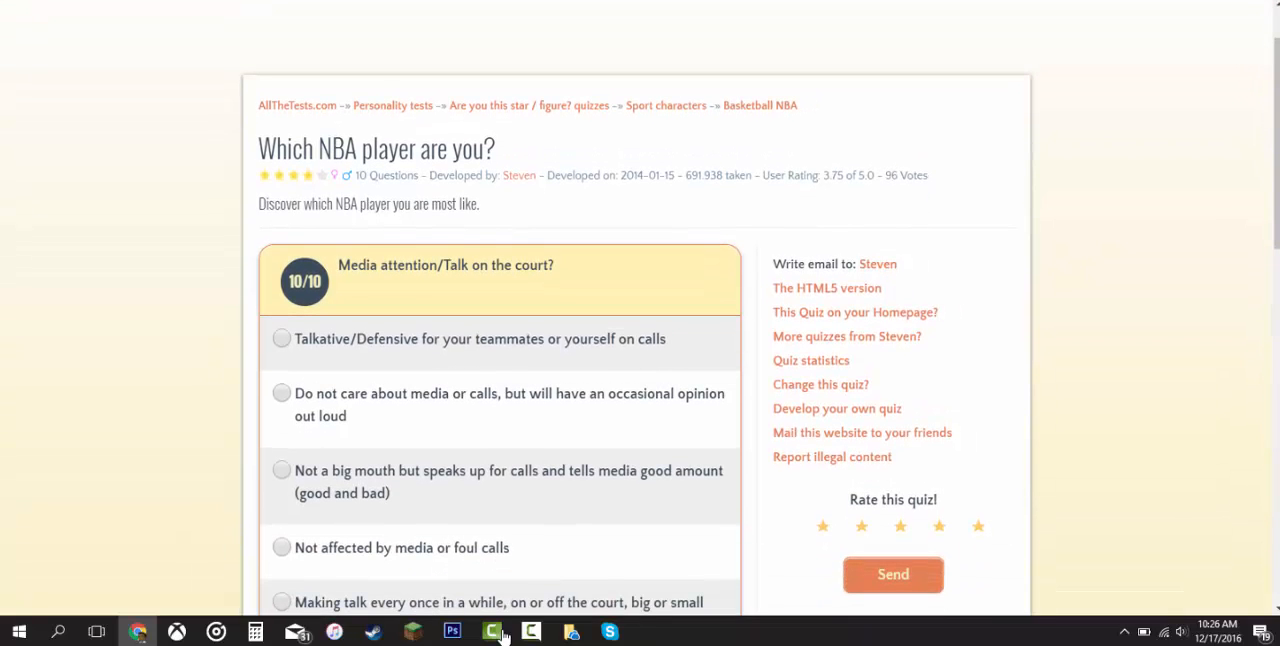
# Step: Answer 'Not a big mouth but speaks up for calls' and submit for the result: 60% Chris Paul
pyautogui.scroll(3)
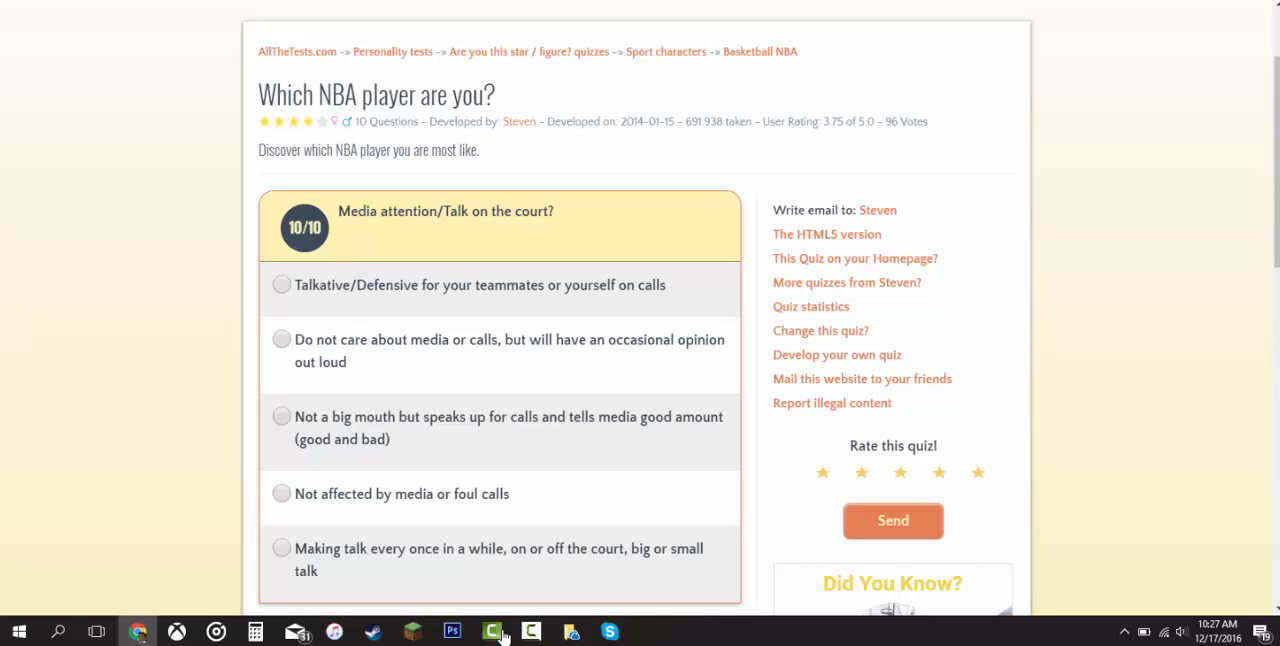
pyautogui.click(280, 416)
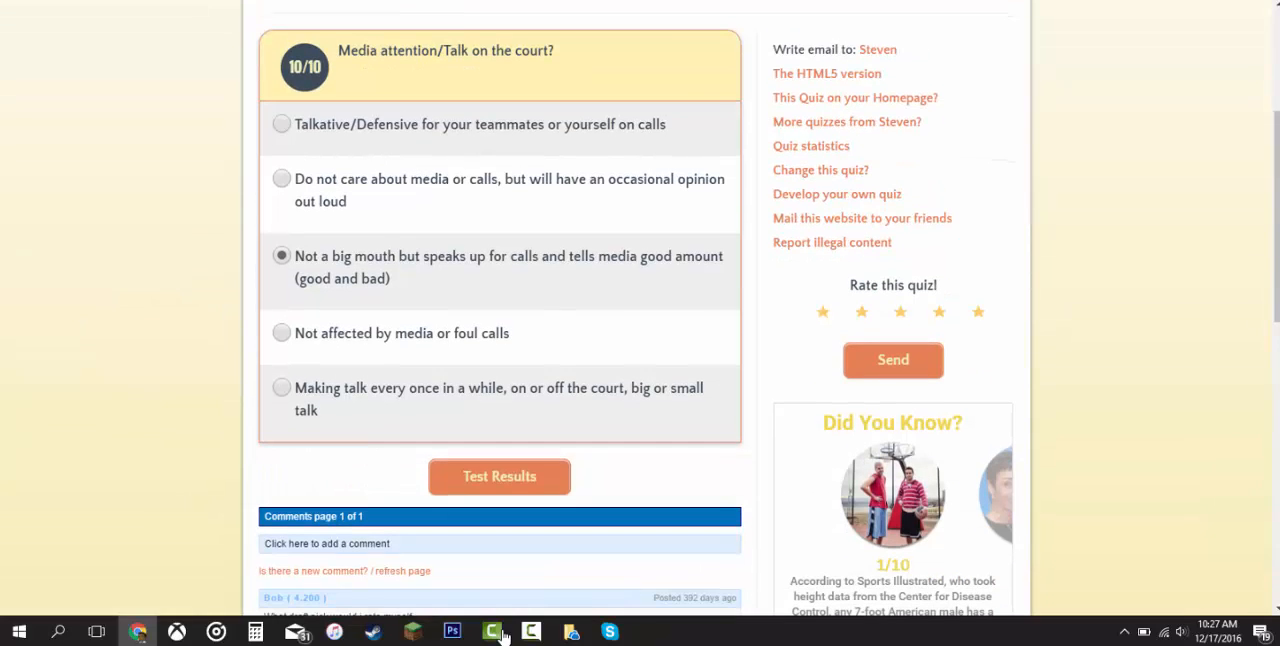
pyautogui.click(500, 476)
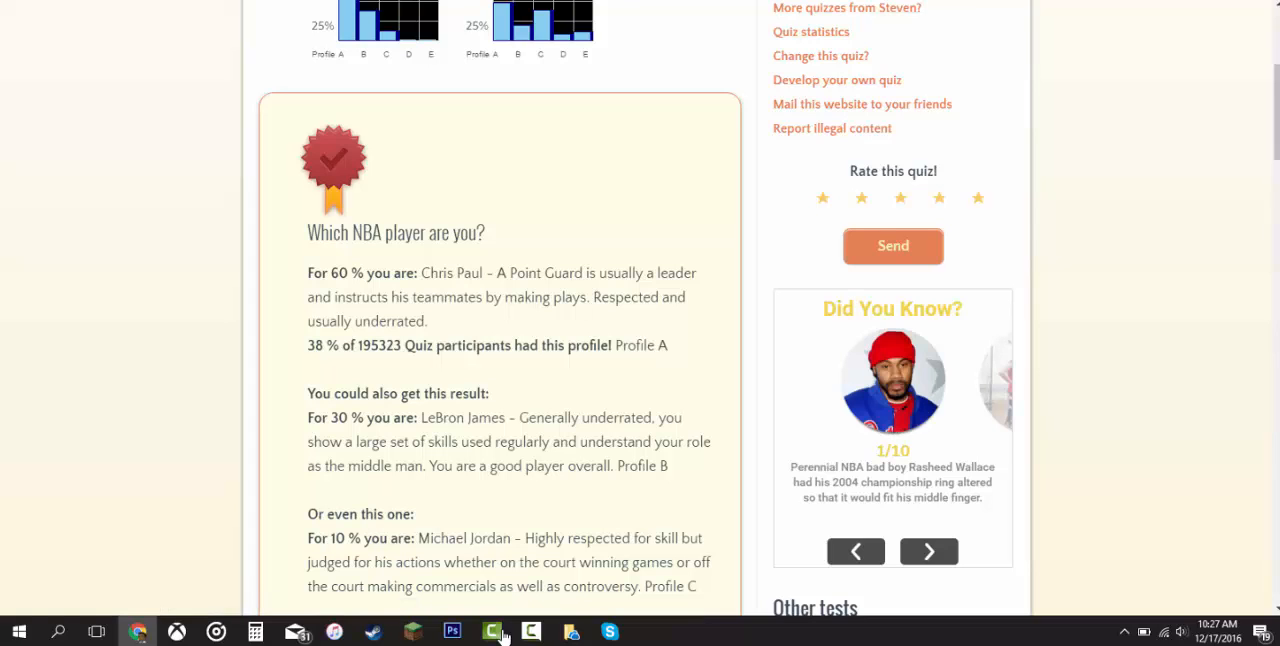
pyautogui.scroll(-3)
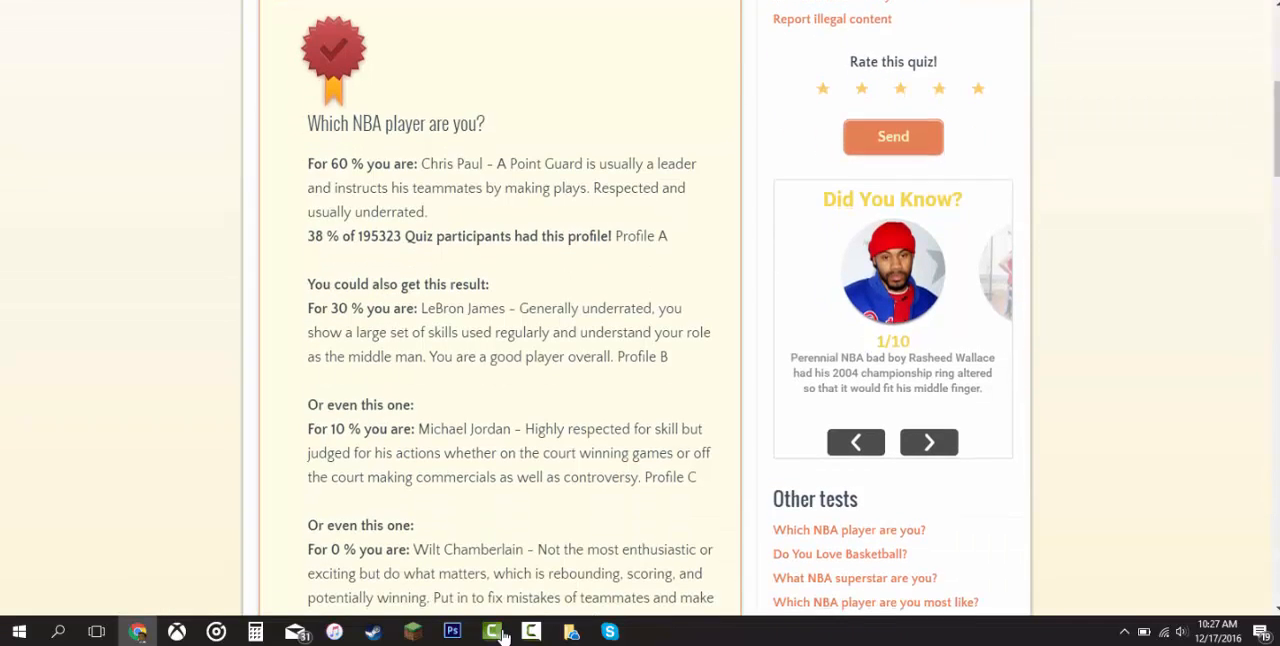
pyautogui.scroll(-3)
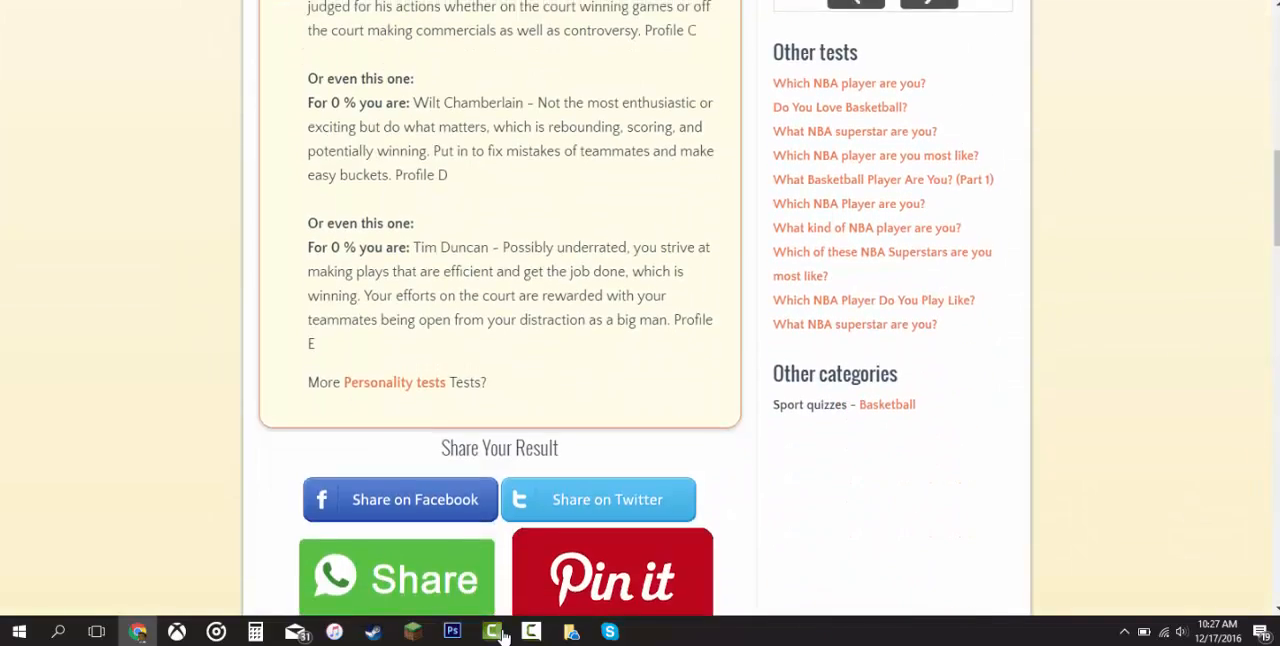
pyautogui.scroll(3)
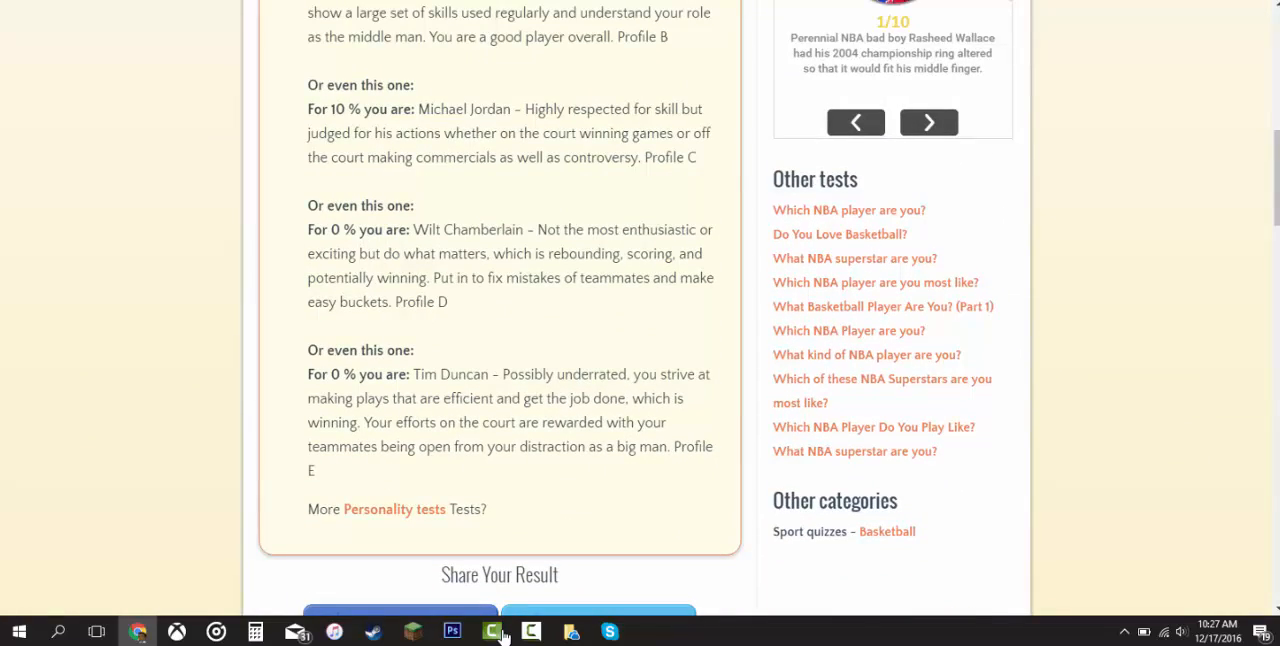
pyautogui.scroll(3)
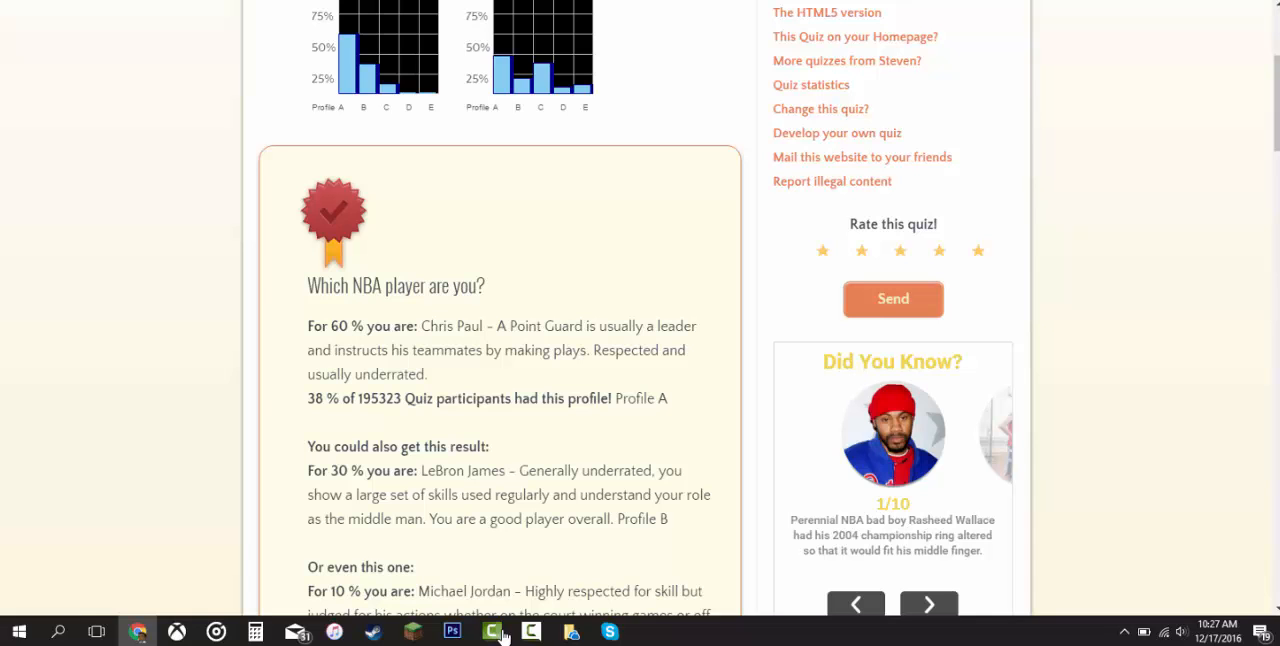
pyautogui.scroll(3)
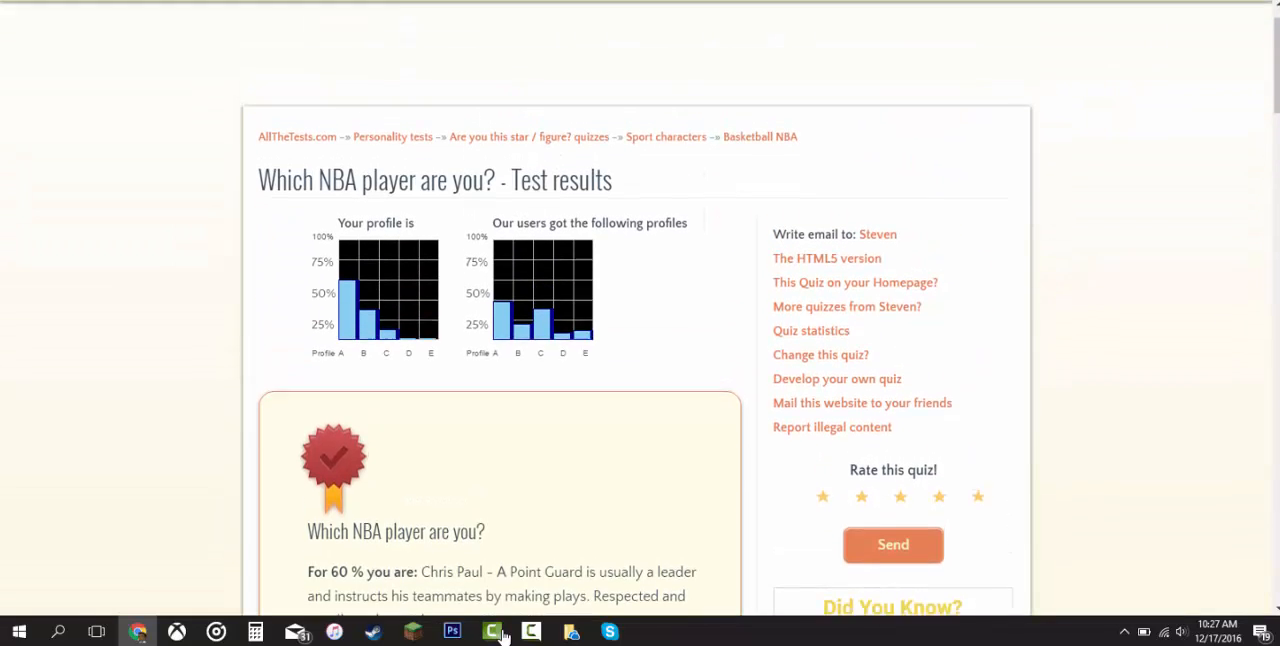
pyautogui.scroll(3)
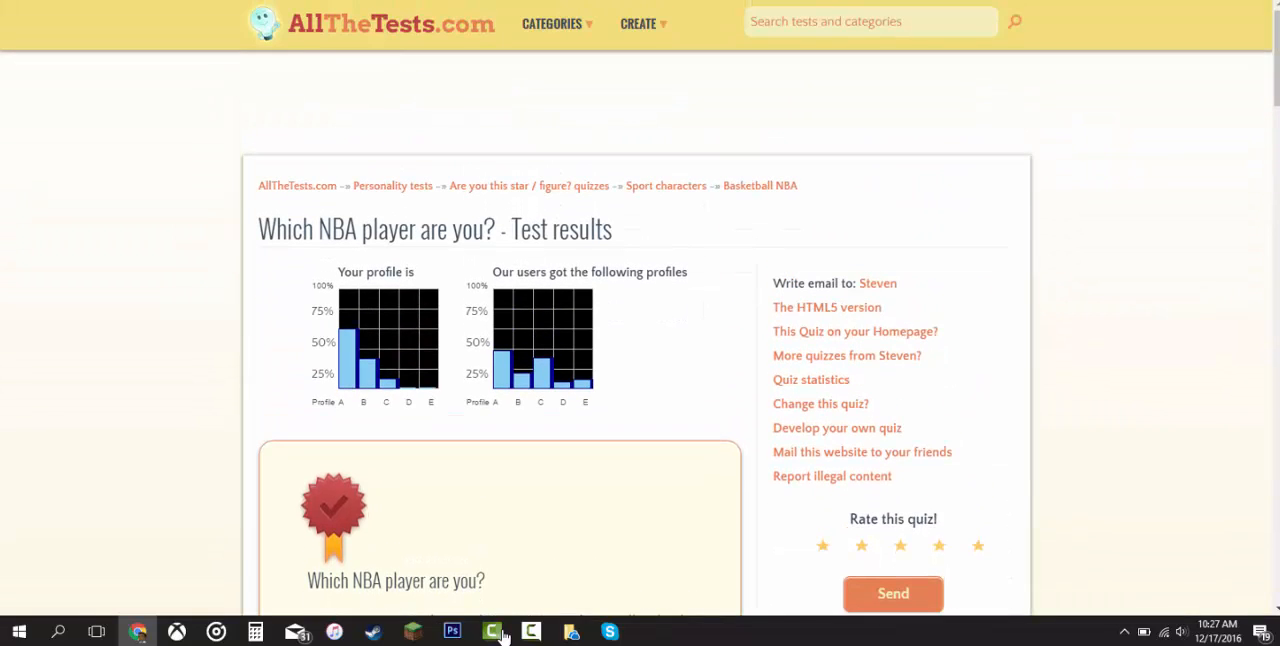